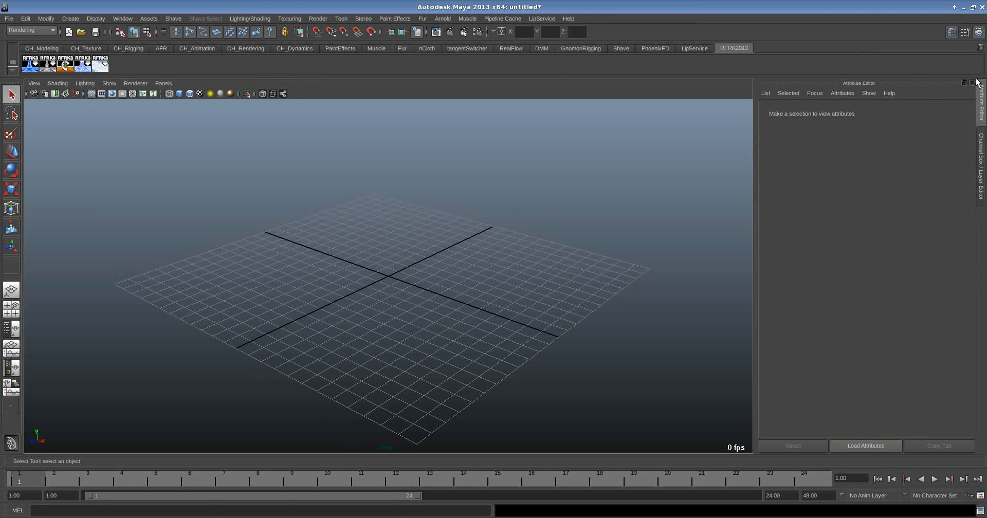
- Close the Attribute Editor so the viewport fills the full width
click(978, 82)
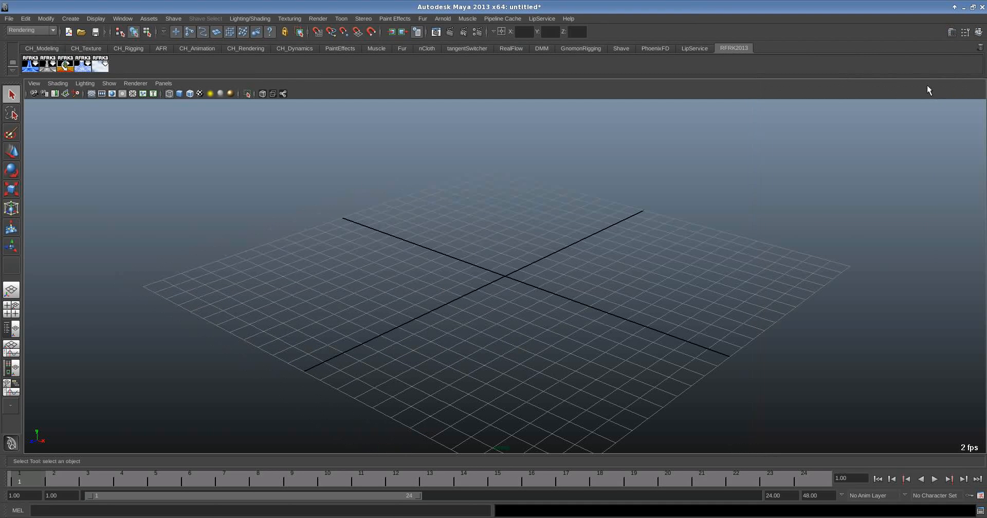
mouse_move(886, 69)
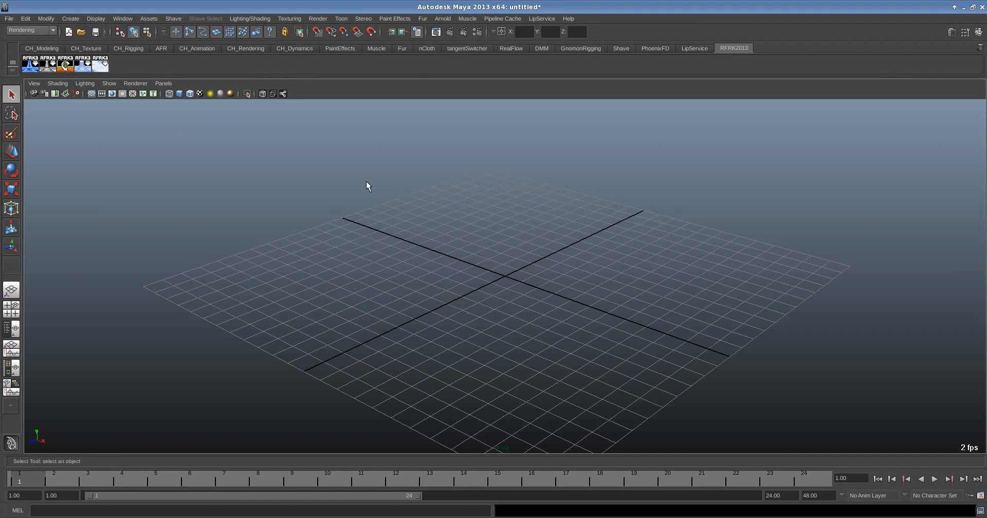
mouse_move(360, 186)
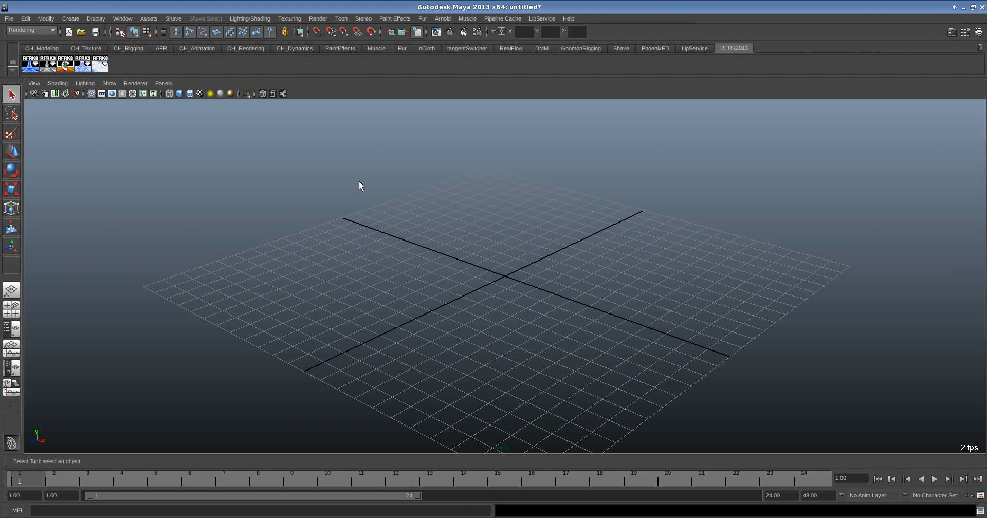
mouse_move(329, 169)
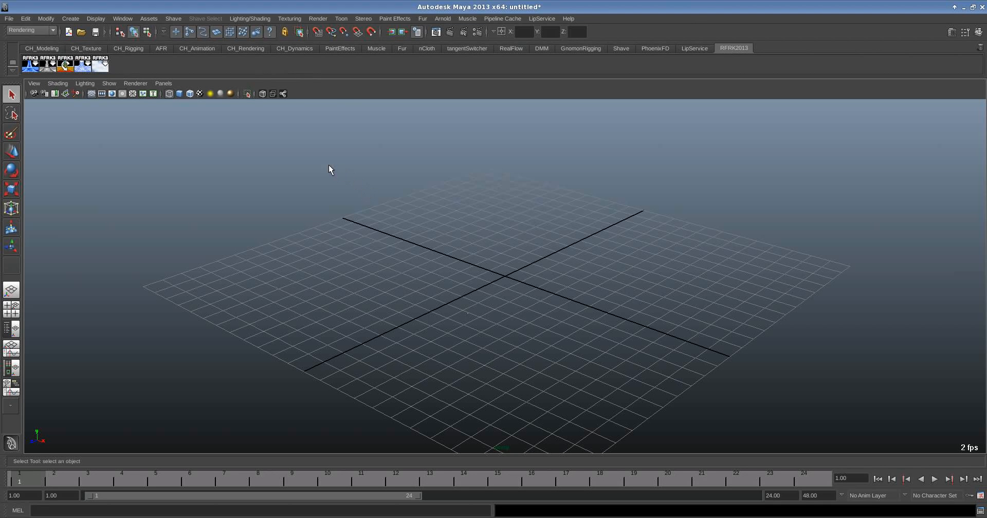
mouse_move(325, 166)
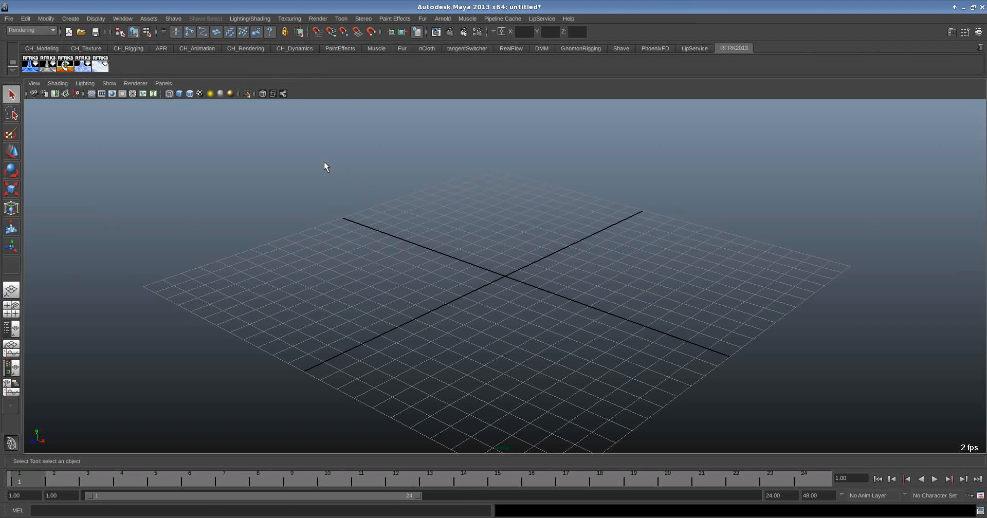
mouse_move(317, 168)
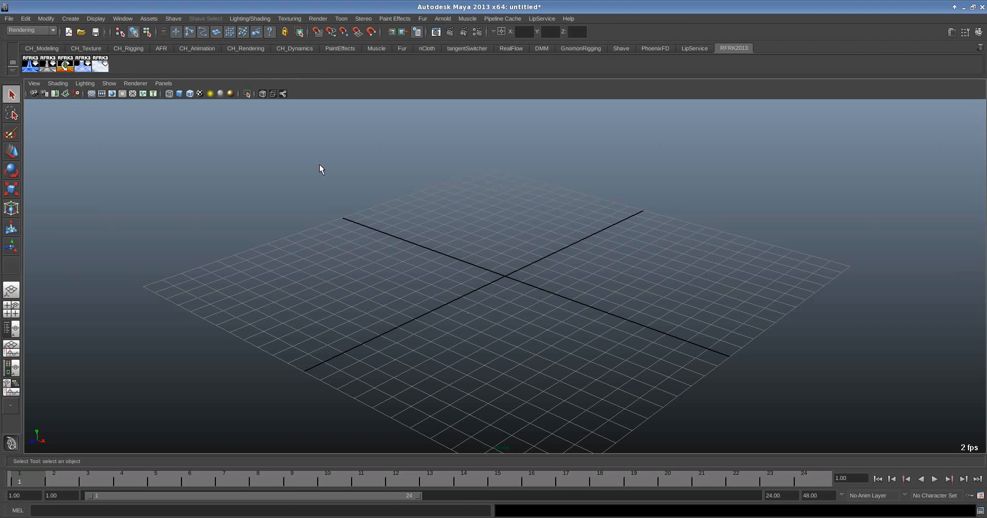
mouse_move(319, 168)
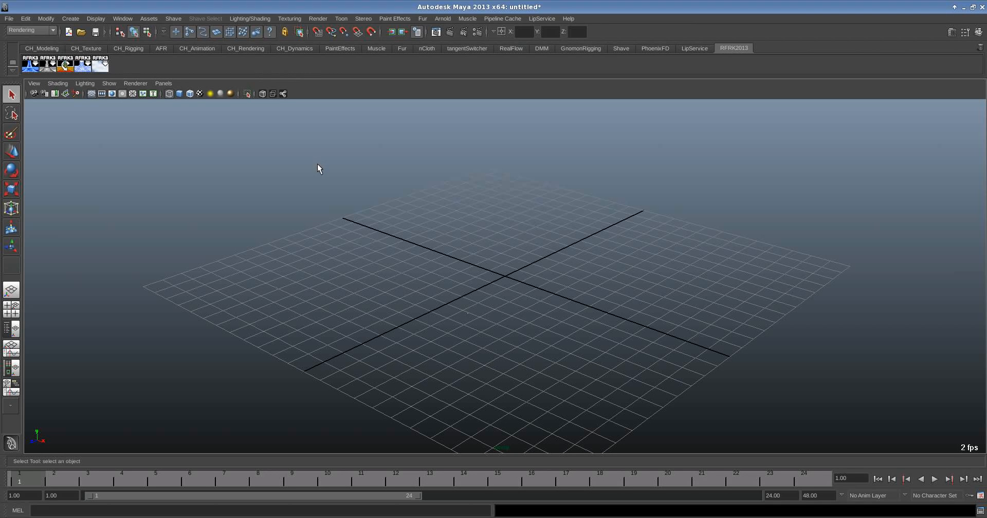
mouse_move(323, 170)
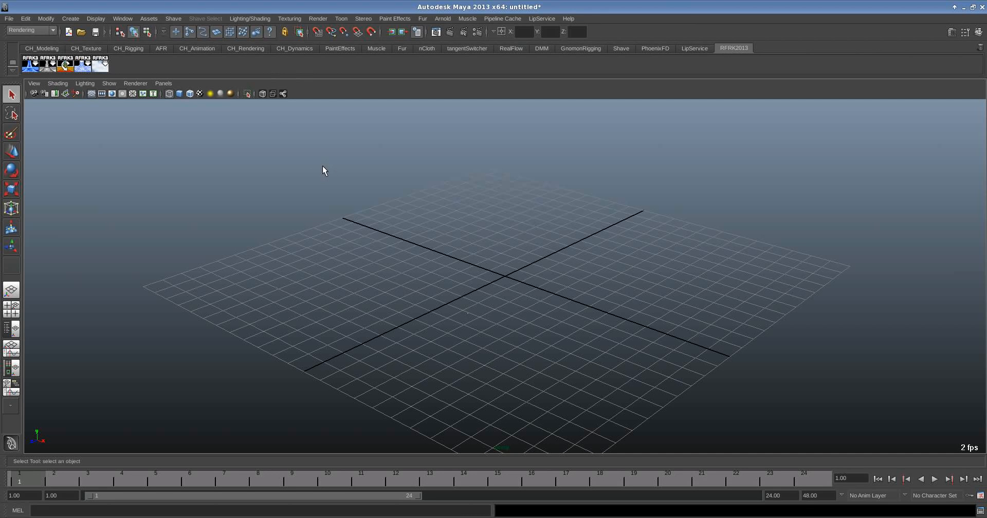
mouse_move(245, 174)
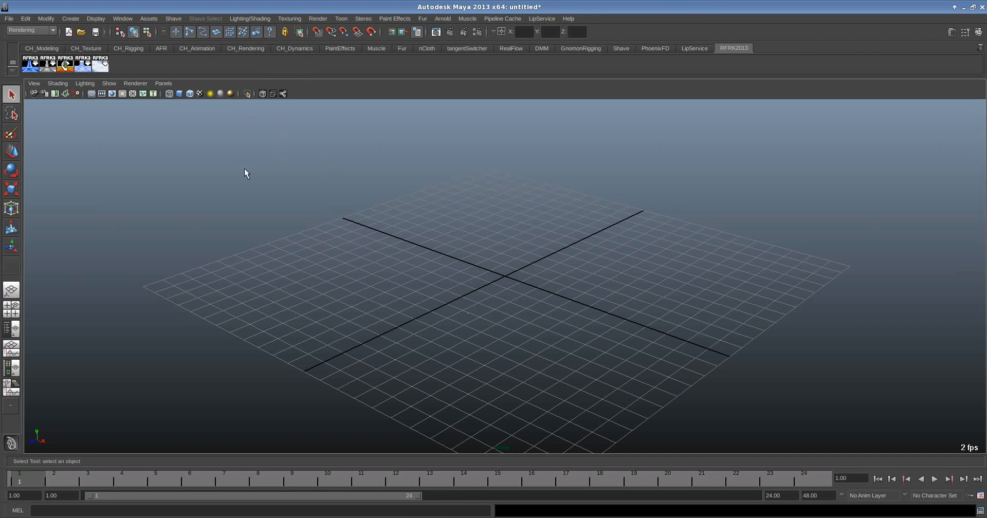
mouse_move(489, 58)
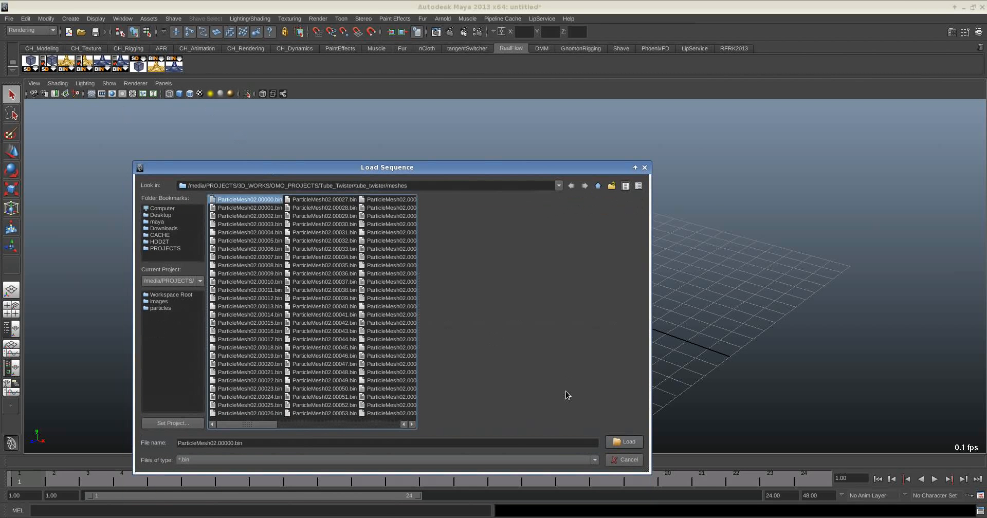
- Load the ParticleMesh02 mesh sequence into the scene as realflowMesh1
click(622, 442)
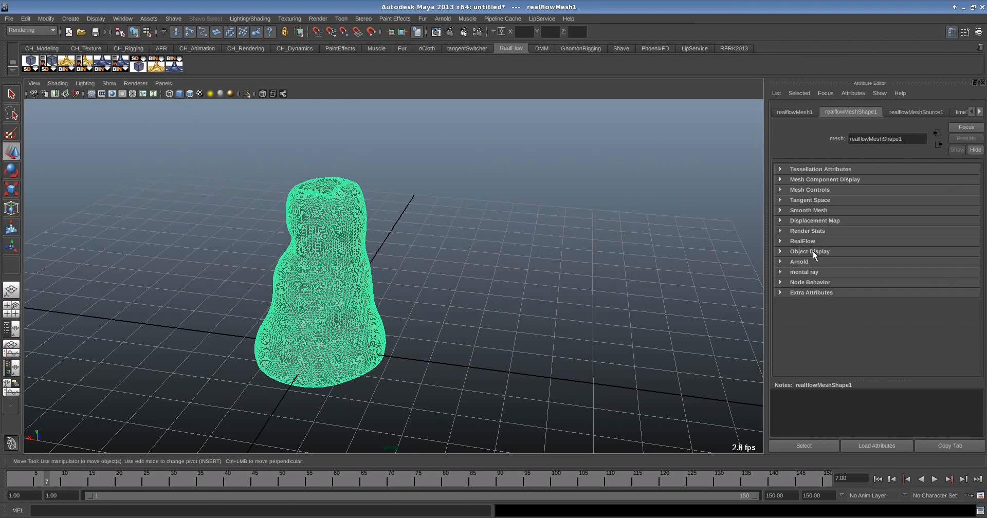
mouse_move(812, 255)
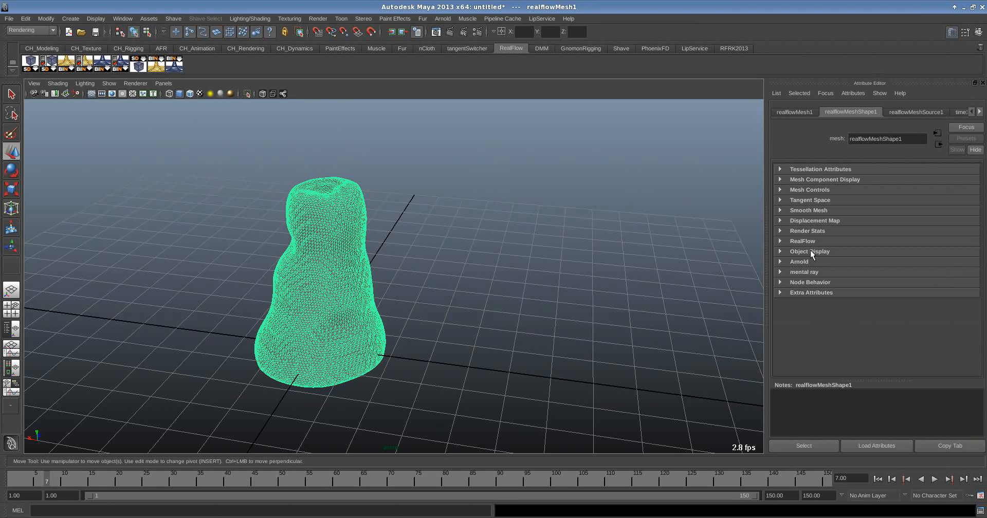
- Uncheck Arnold Opaque on realflowMeshShape1 and view the mesh side-on
click(799, 261)
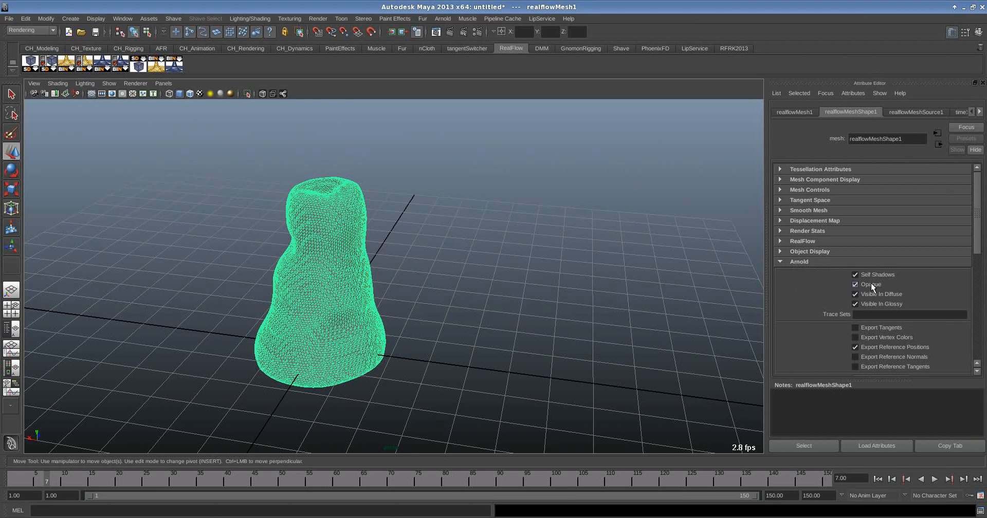
click(855, 284)
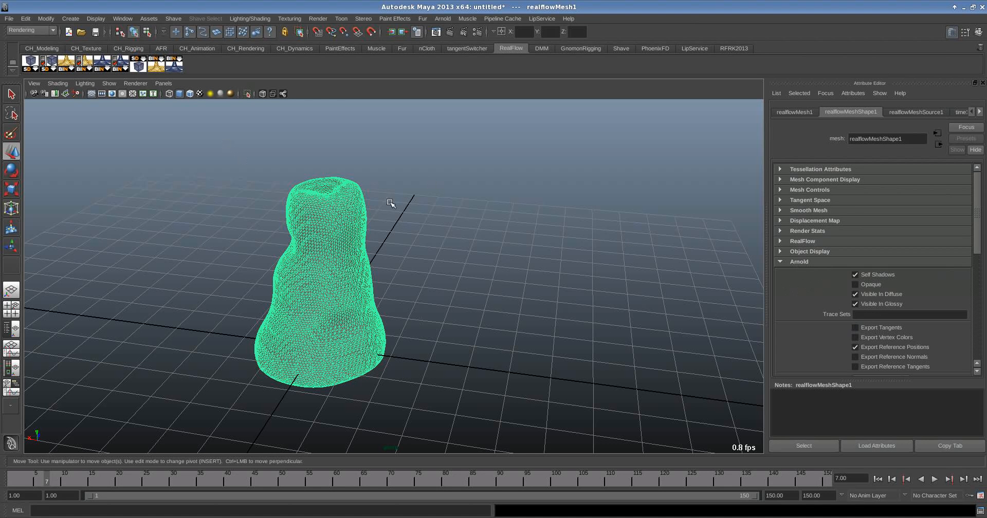
mouse_move(432, 218)
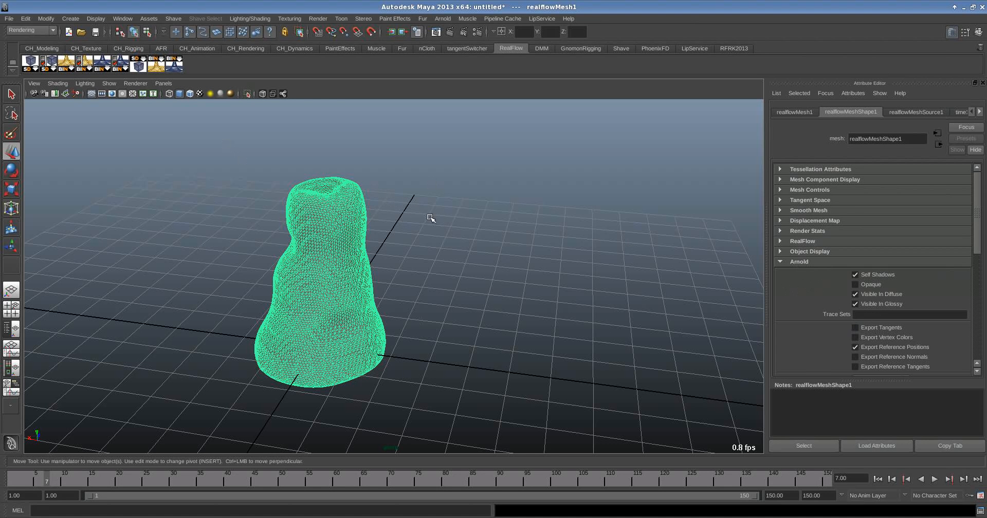
mouse_move(429, 216)
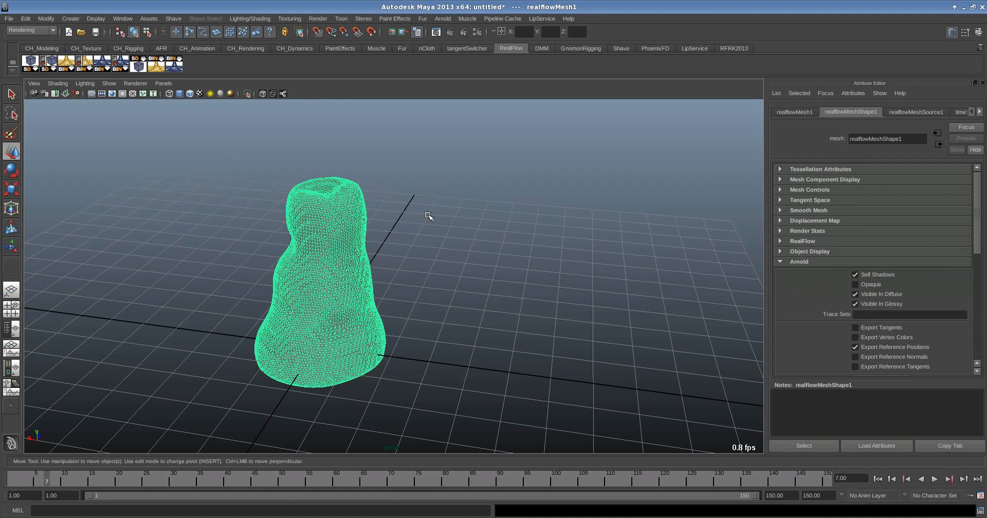
drag(428, 215, 291, 231)
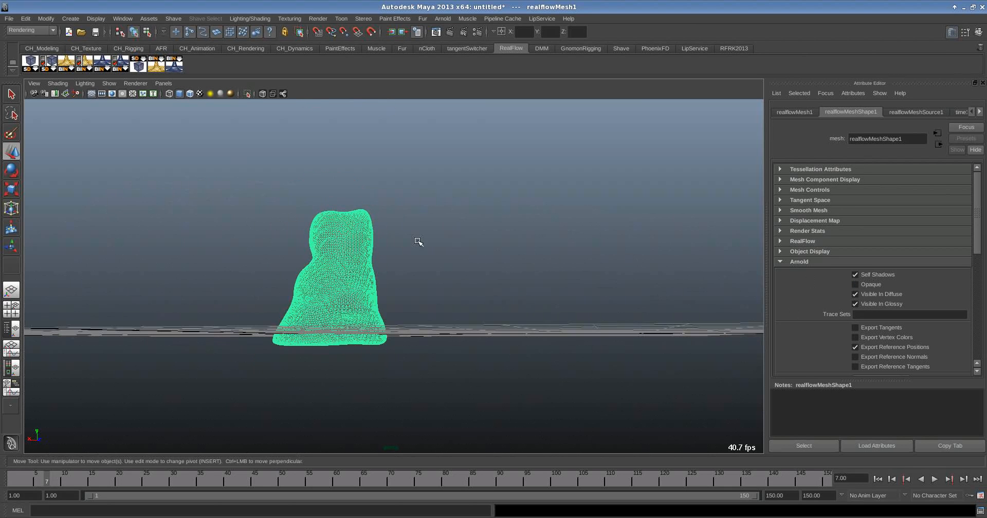
- Scale the ground plane pPlane1 out wide beneath the water mesh
drag(419, 241, 455, 313)
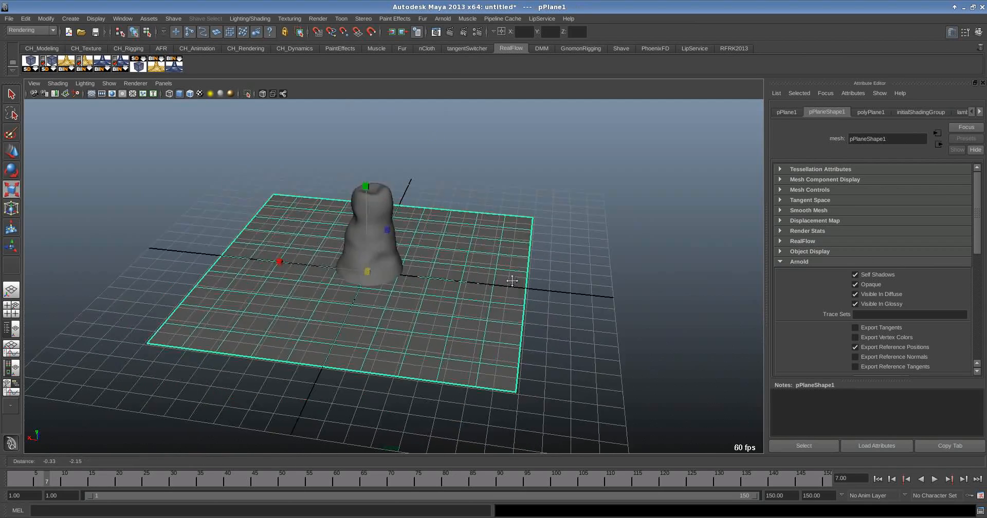
drag(510, 281, 269, 250)
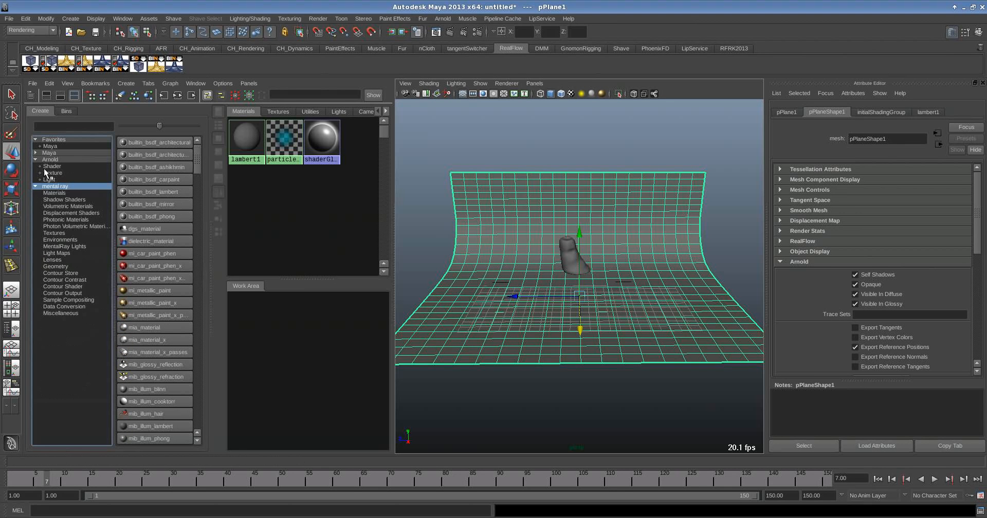
- Assign an Arnold aiStandard material to the backdrop and add a directional light
click(36, 186)
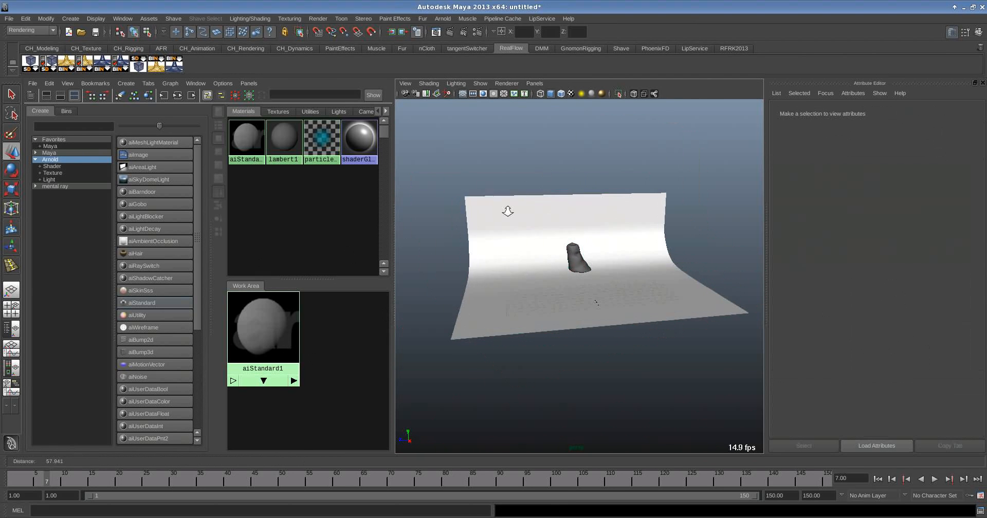
click(70, 19)
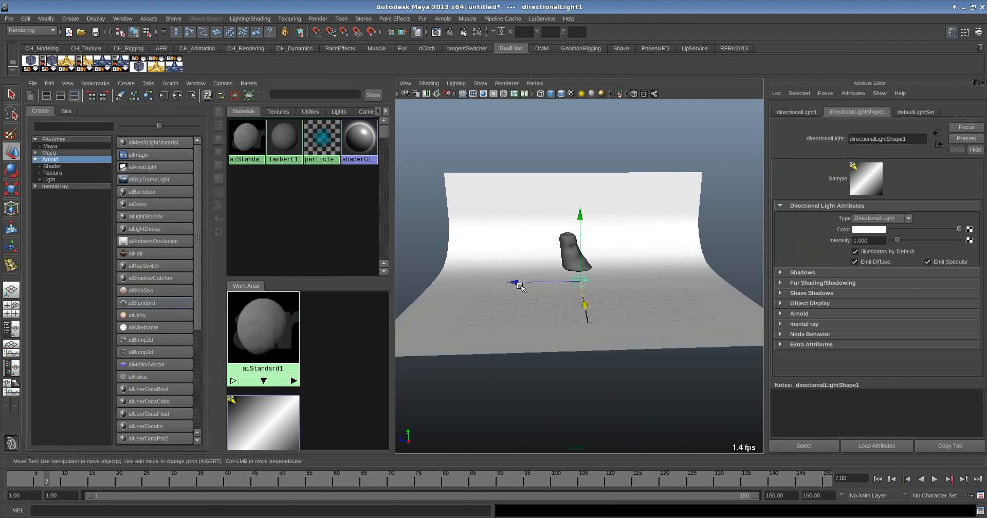
- Rotate the directional light to aim down across the water column
key(e)
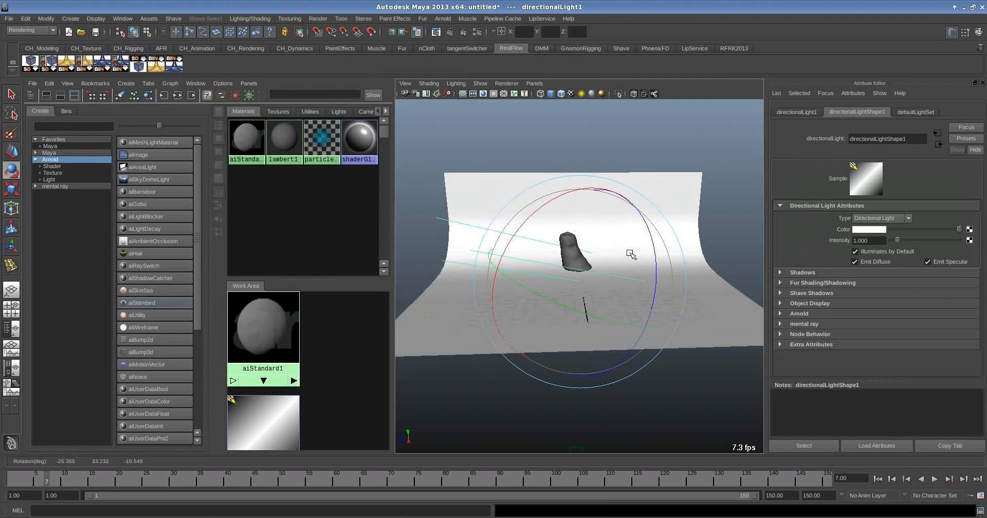
drag(629, 254, 563, 276)
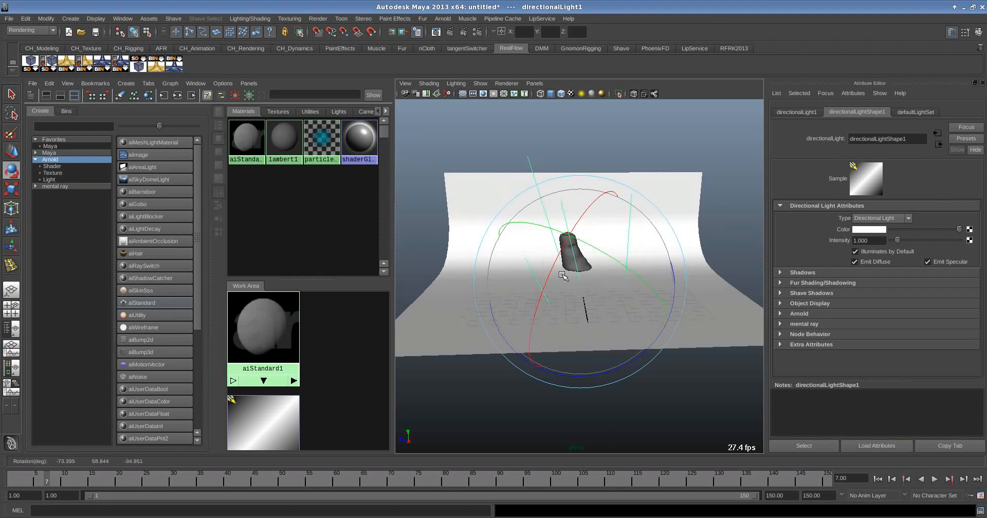
click(70, 18)
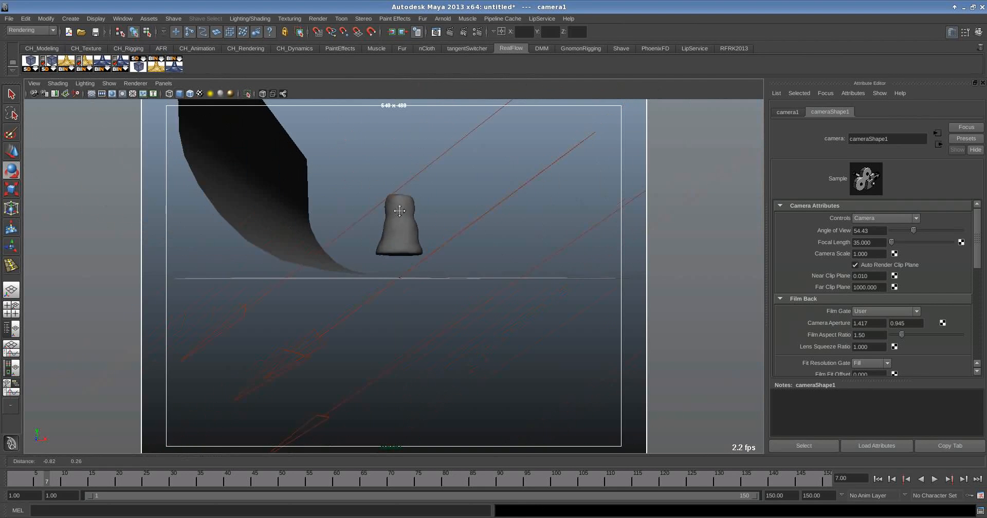
- Tumble camera1 to frame the water column against the curved backdrop
drag(400, 211, 493, 285)
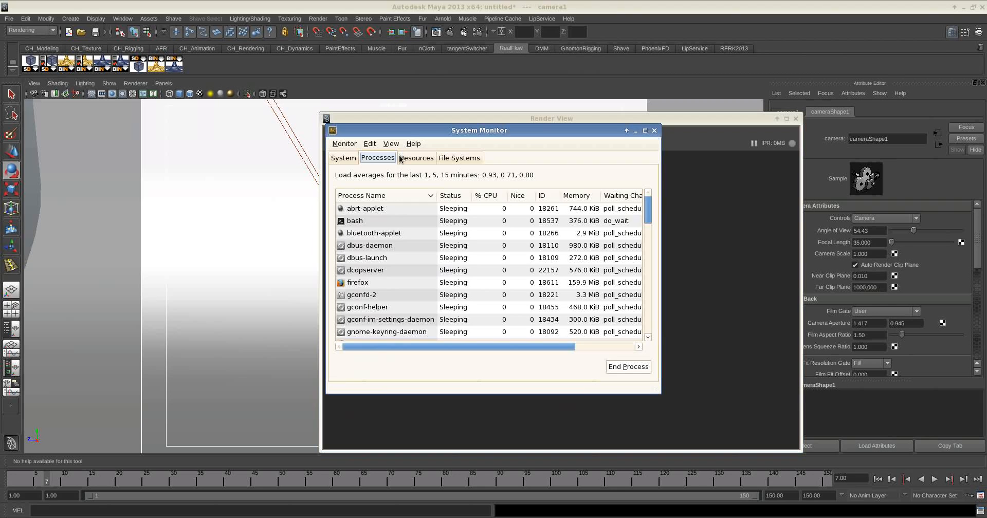
- View System Monitor's System tab: 31.3 GiB memory, Intel i7-2600 at 3.40GHz
click(343, 157)
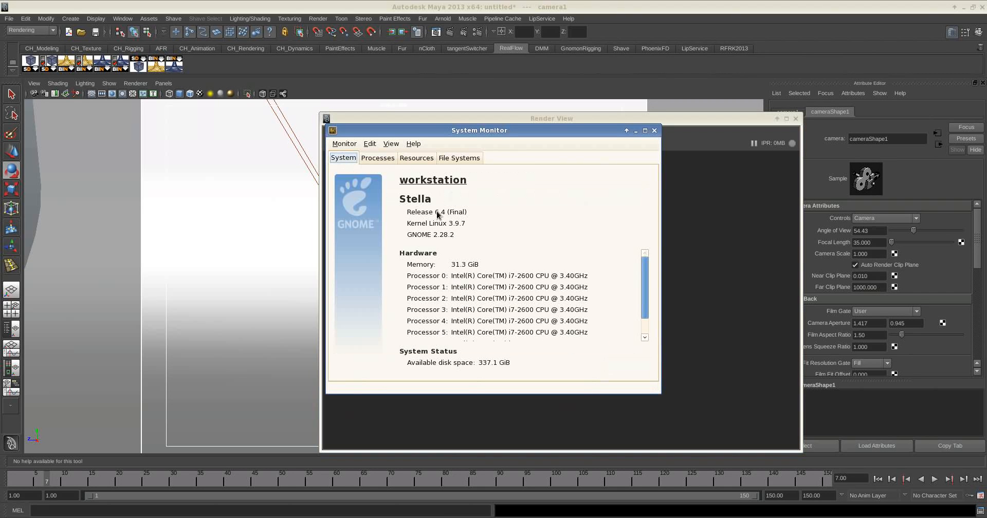
mouse_move(469, 218)
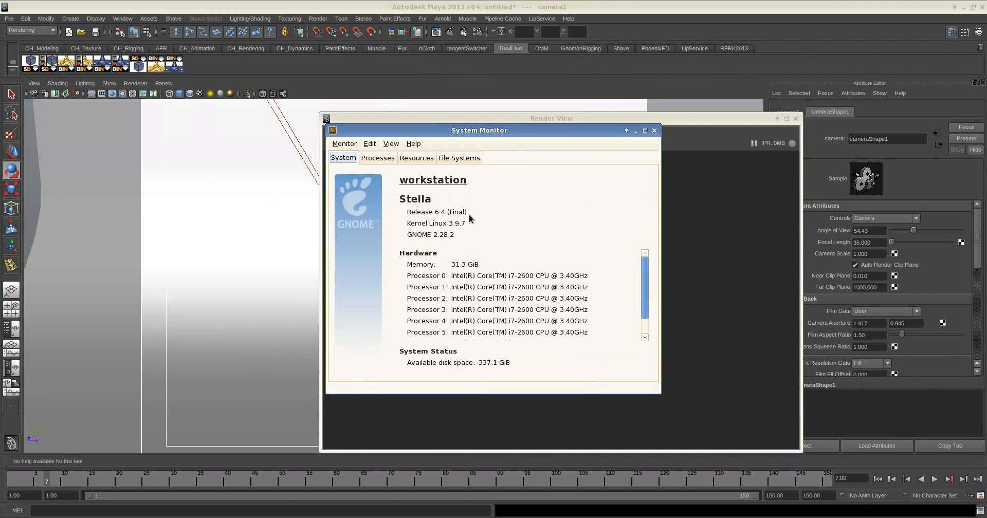
mouse_move(431, 213)
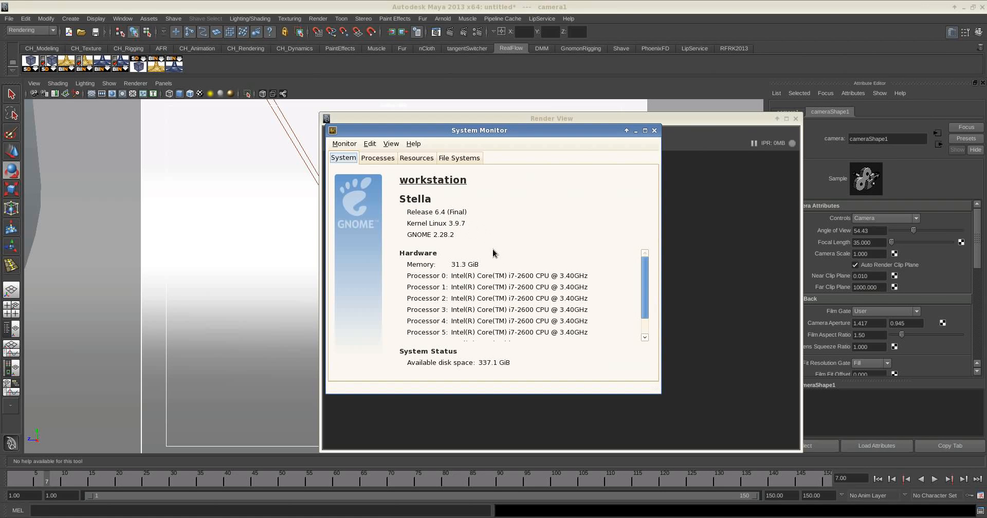
mouse_move(504, 285)
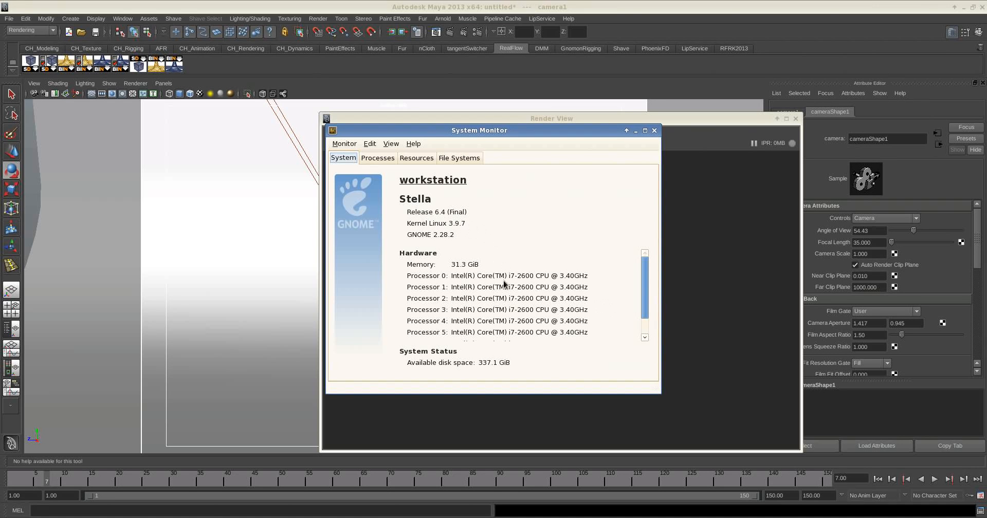
mouse_move(468, 275)
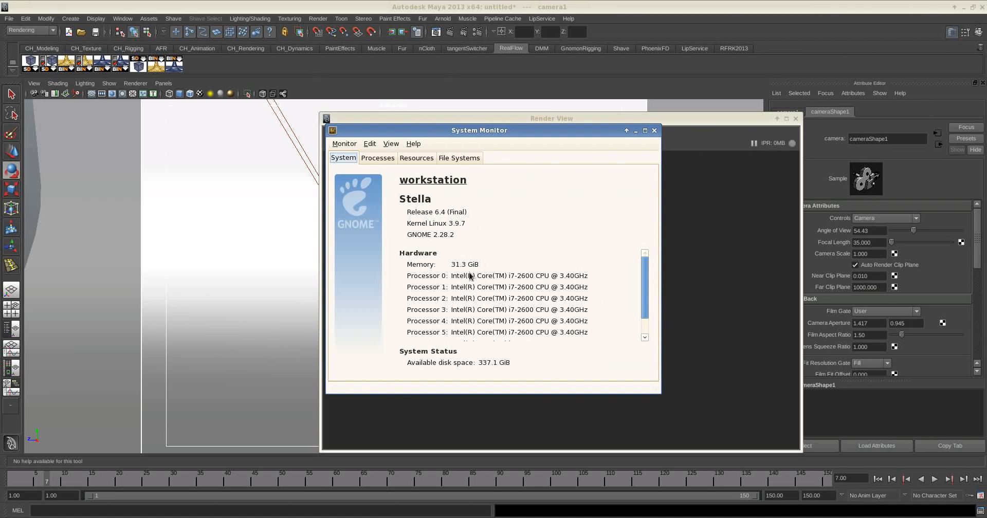
mouse_move(660, 123)
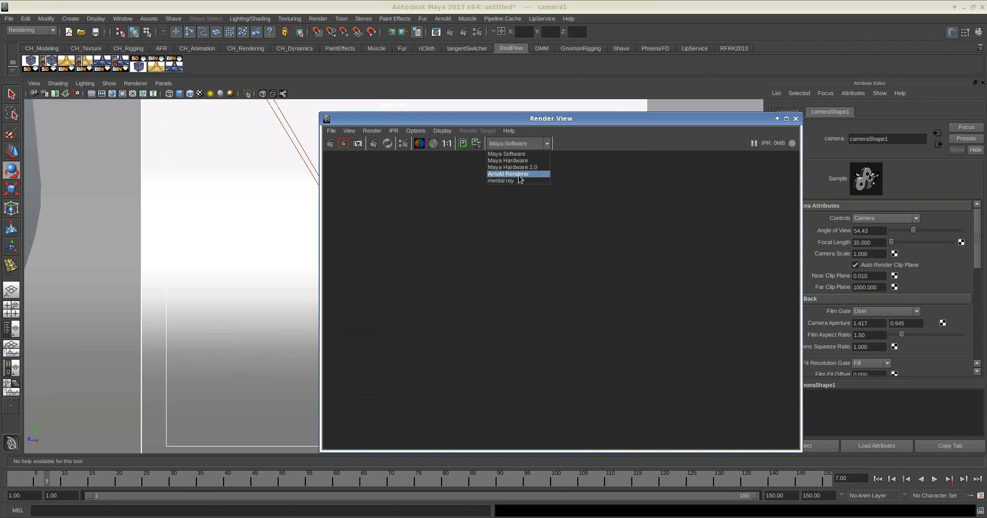
- Render the frame with the Arnold Renderer, then close Render View
click(508, 174)
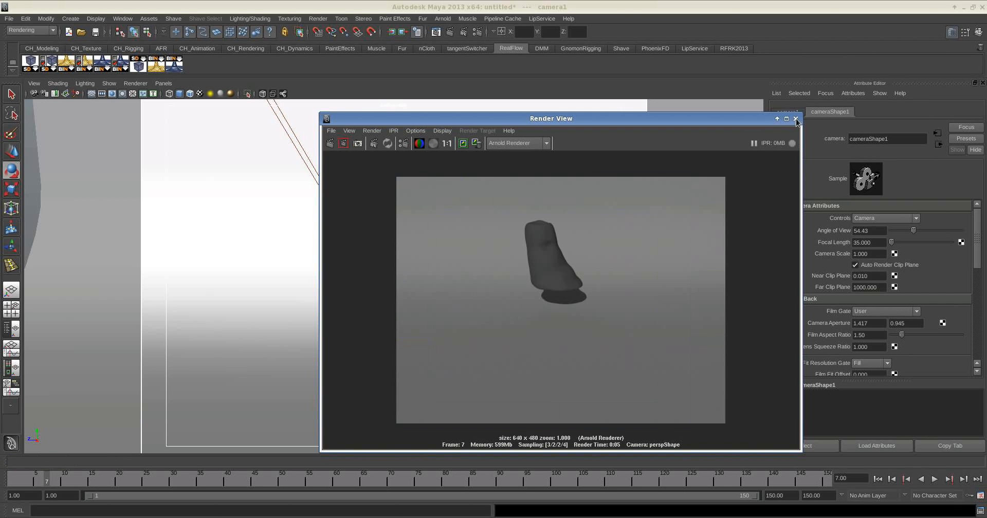
click(795, 119)
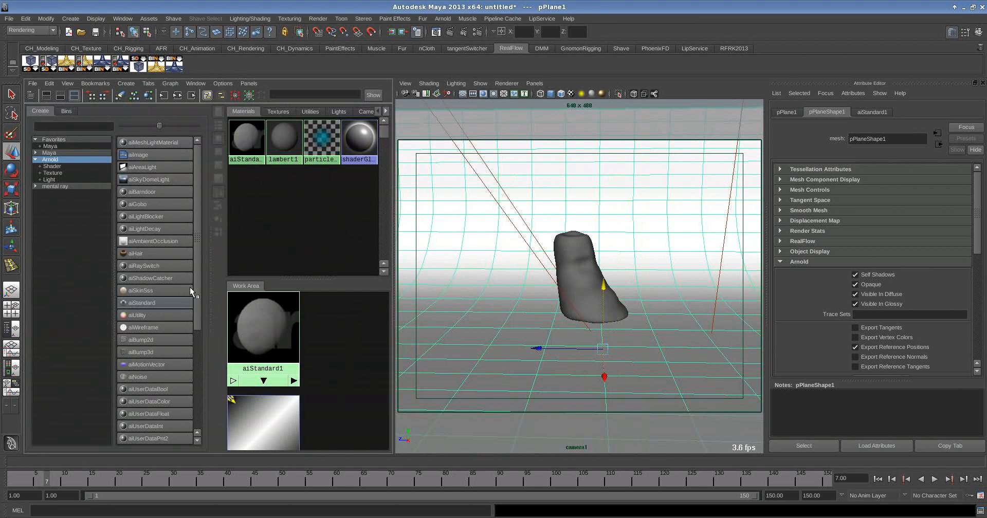
mouse_move(217, 286)
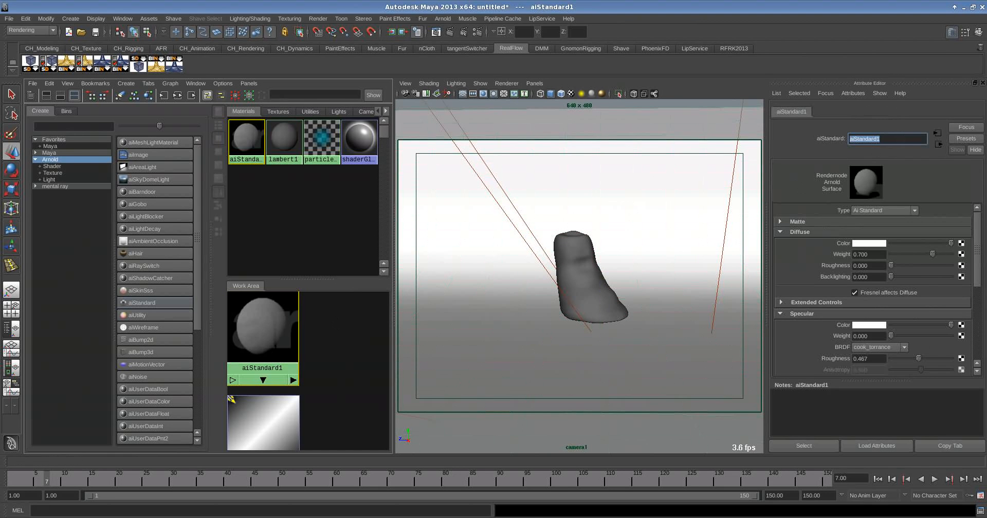
- Rename aiStandard1 to 'ground' and create a second aiStandard material
text(groud)
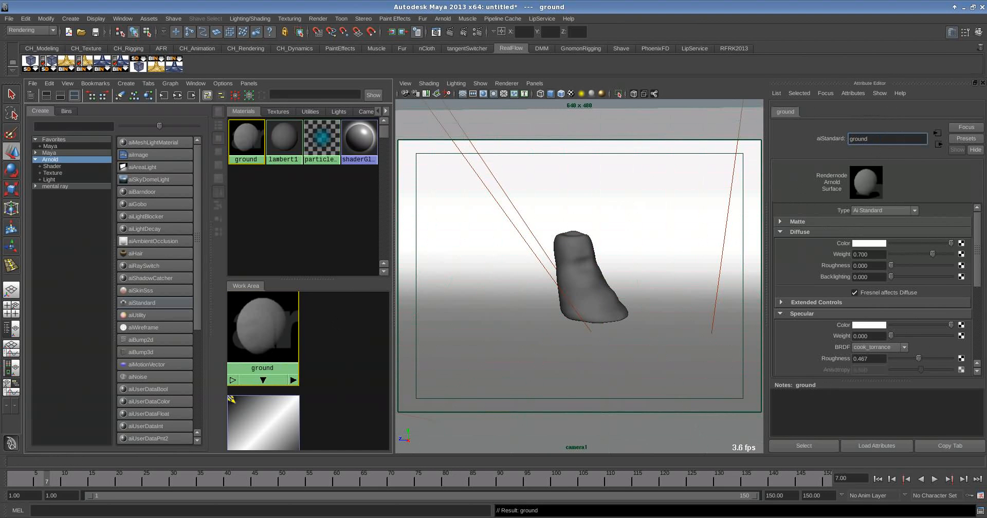
click(143, 303)
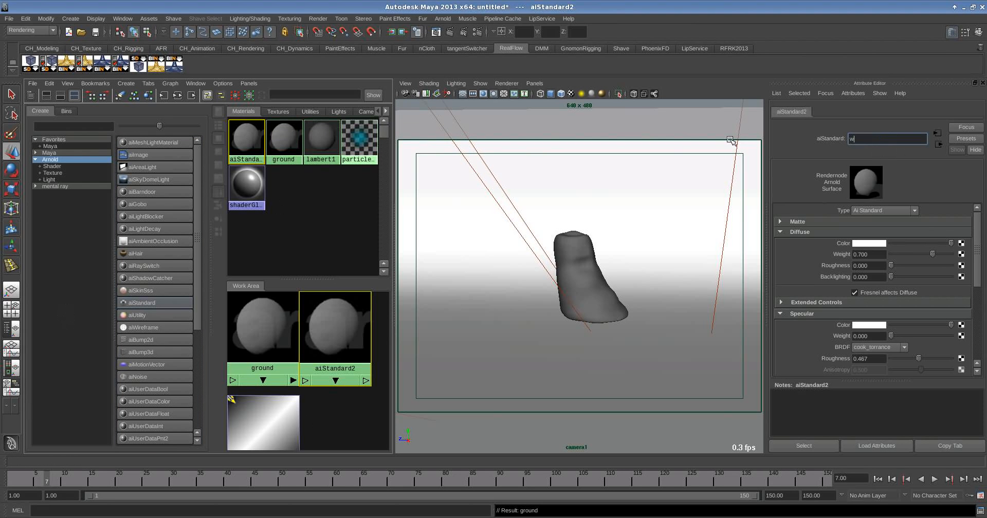
- Name the new second aiStandard shader 'water'
text(water)
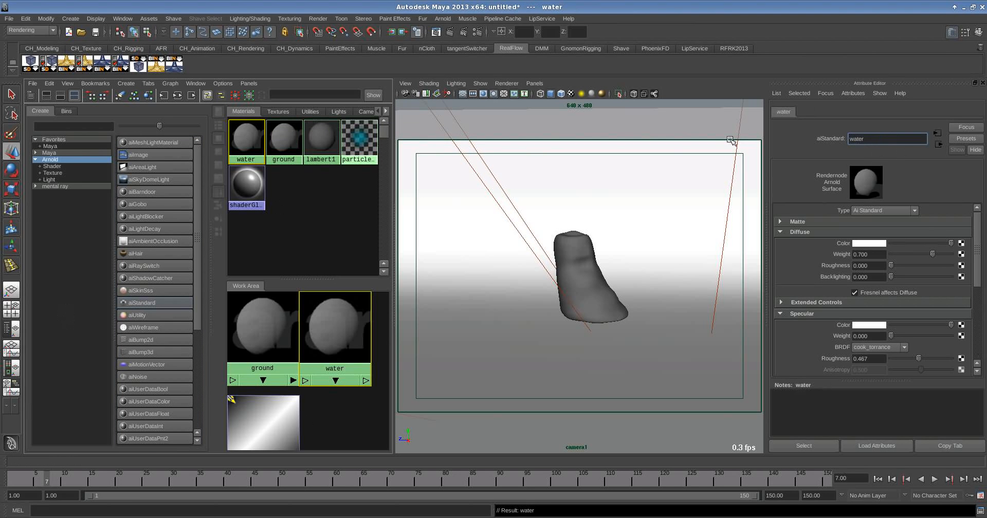
mouse_move(820, 245)
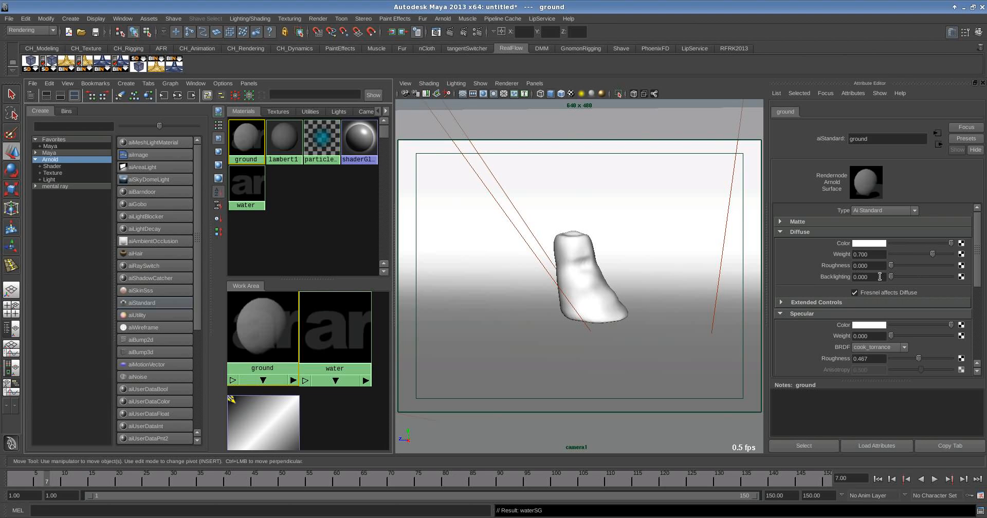
mouse_move(891, 342)
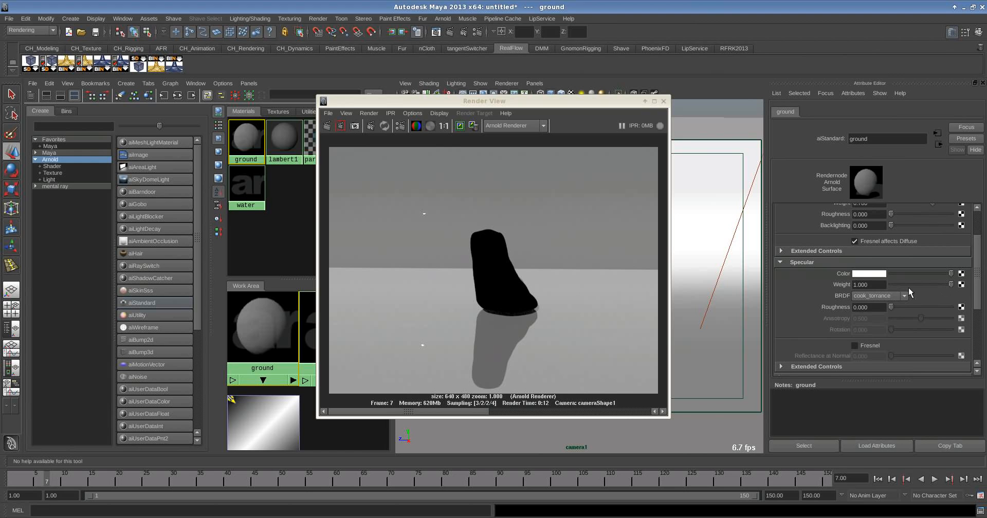
mouse_move(862, 358)
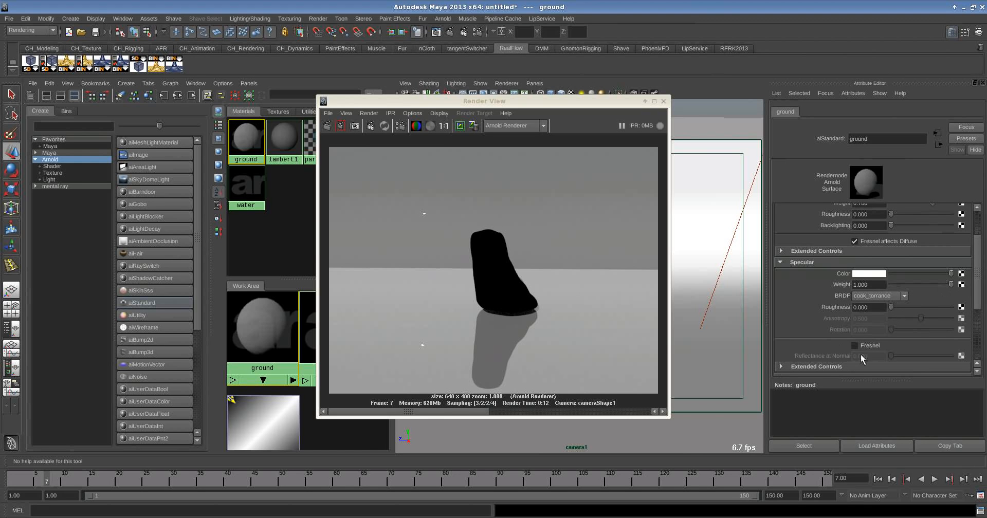
- Enable Fresnel on the ground material's specular and adjust its reflection weight
click(854, 345)
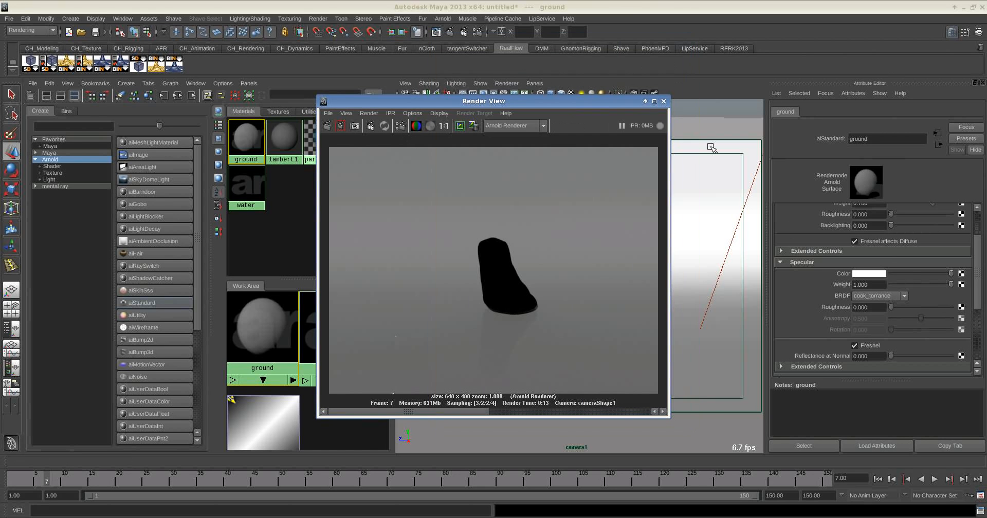
scroll(down, 3)
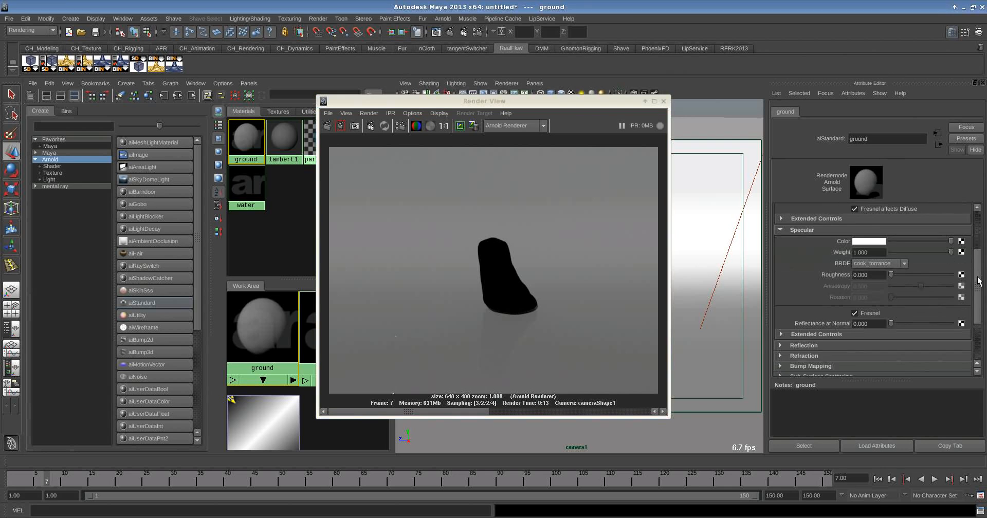
scroll(down, 3)
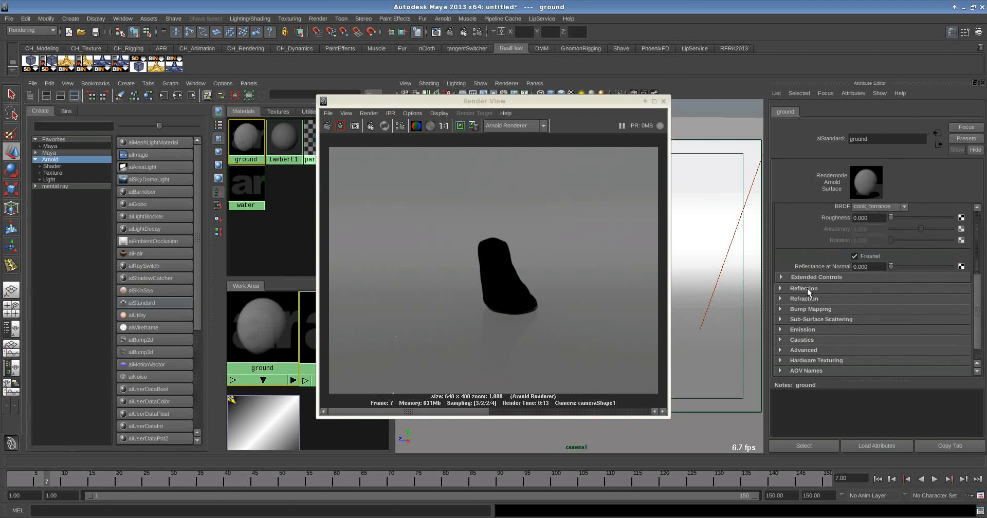
click(804, 288)
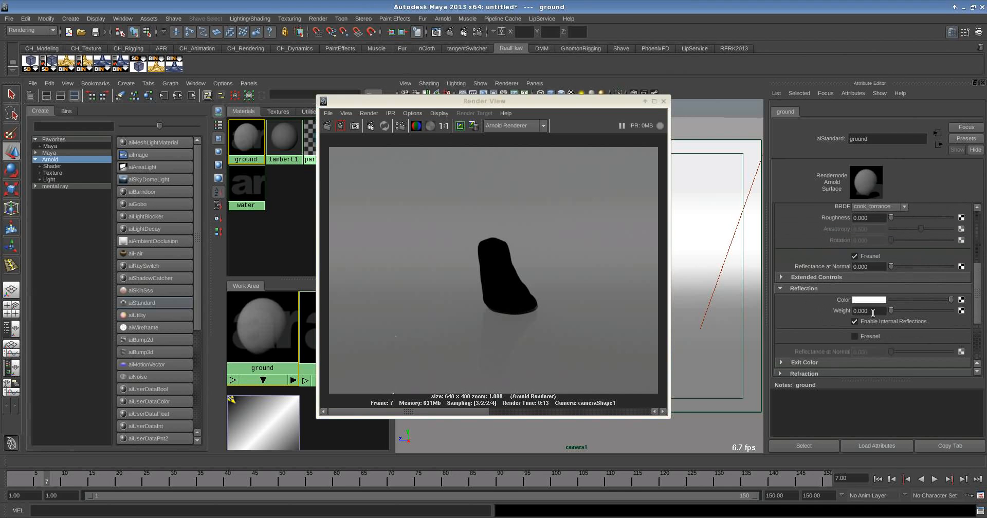
click(854, 321)
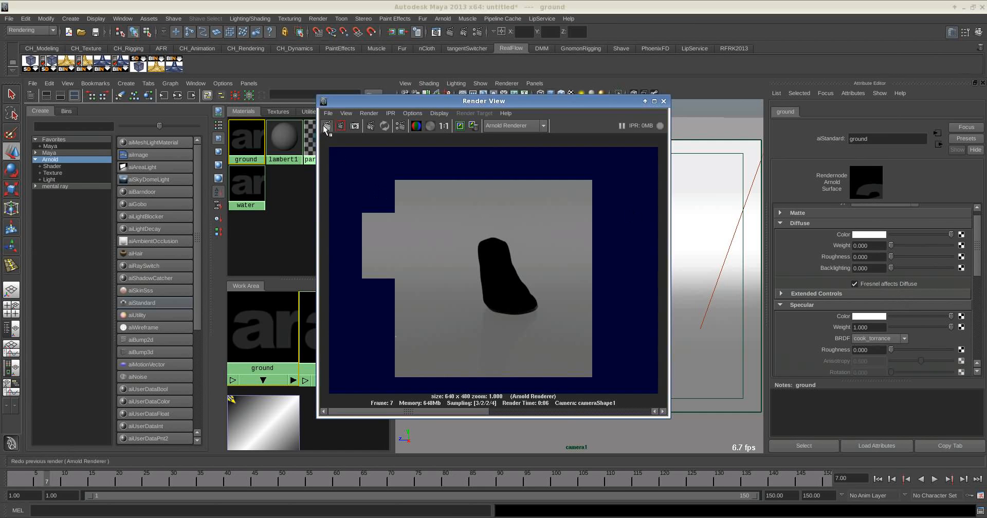
- Re-render, then revert the ground shader to diffuse 0.7 and specular 1.0 without Fresnel
click(340, 126)
text(0.700)
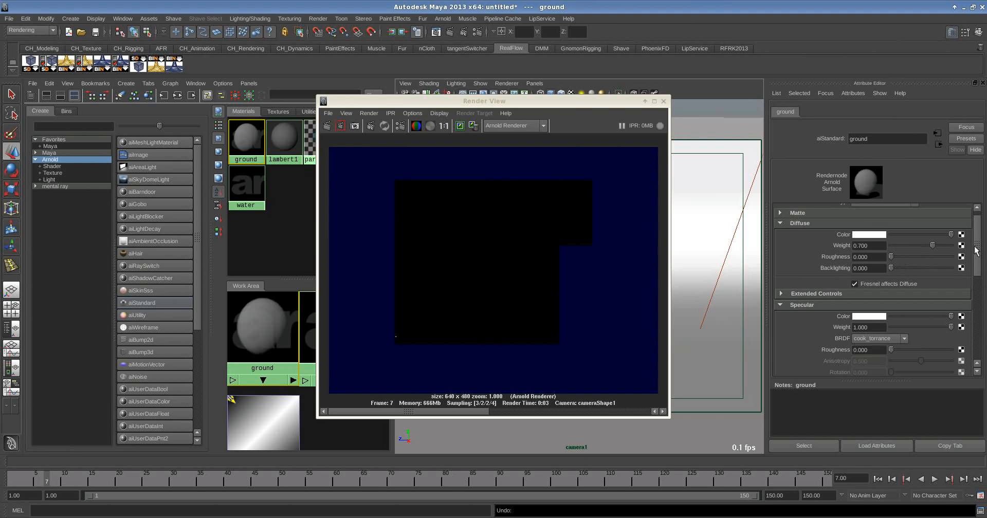
scroll(down, 3)
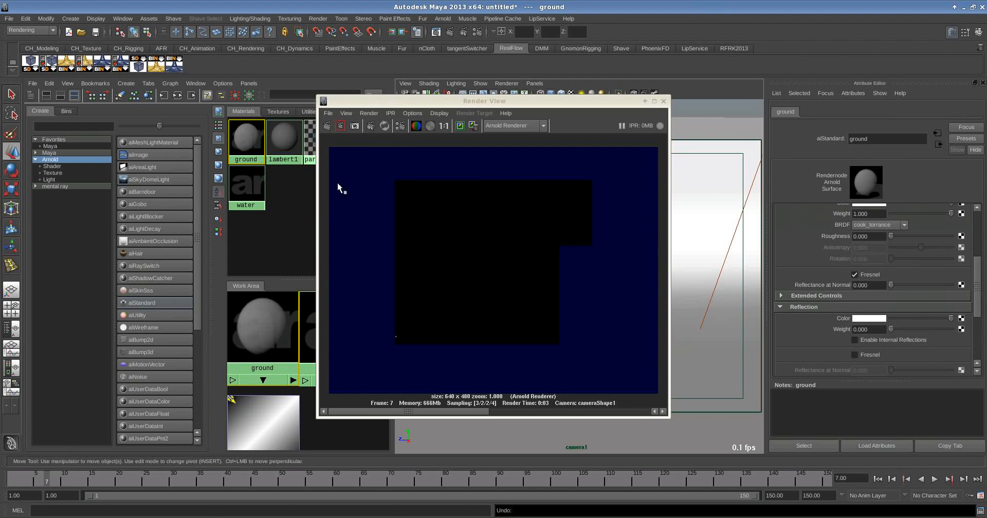
mouse_move(966, 277)
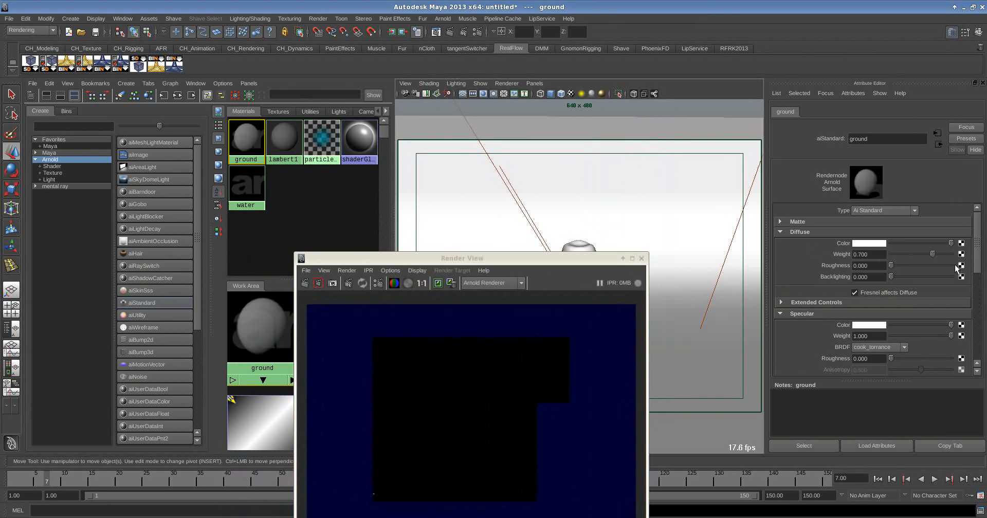
scroll(down, 3)
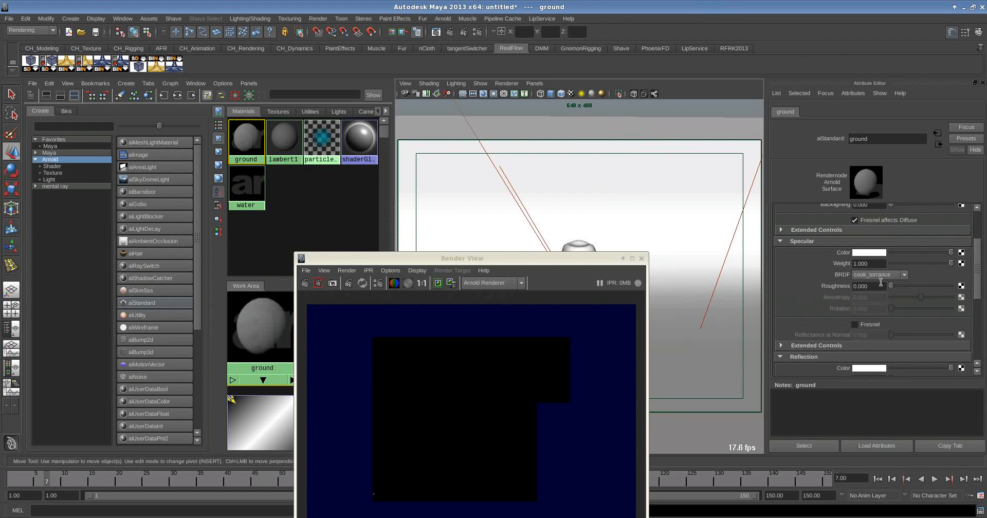
click(854, 323)
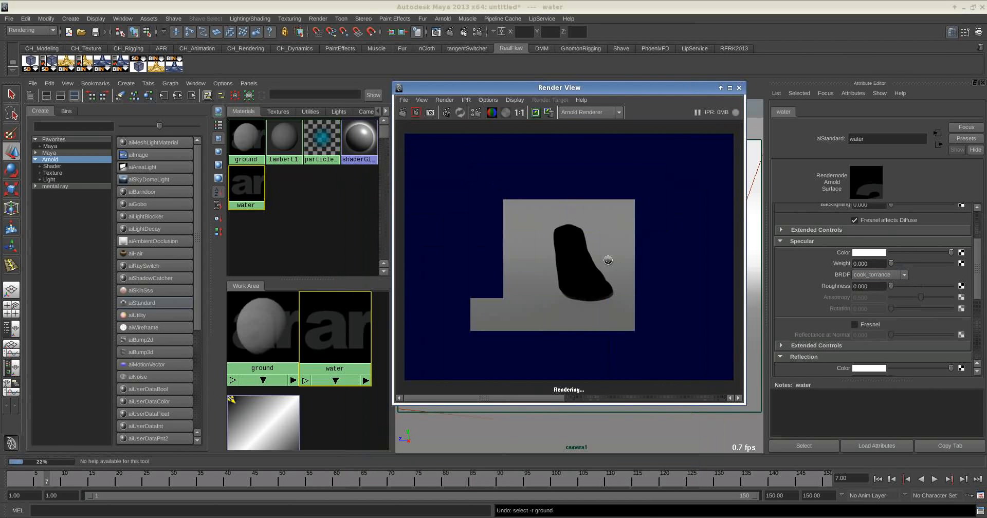
- Give the water shader specular weight 1 with Fresnel and internal reflections off, re-rendering
click(854, 324)
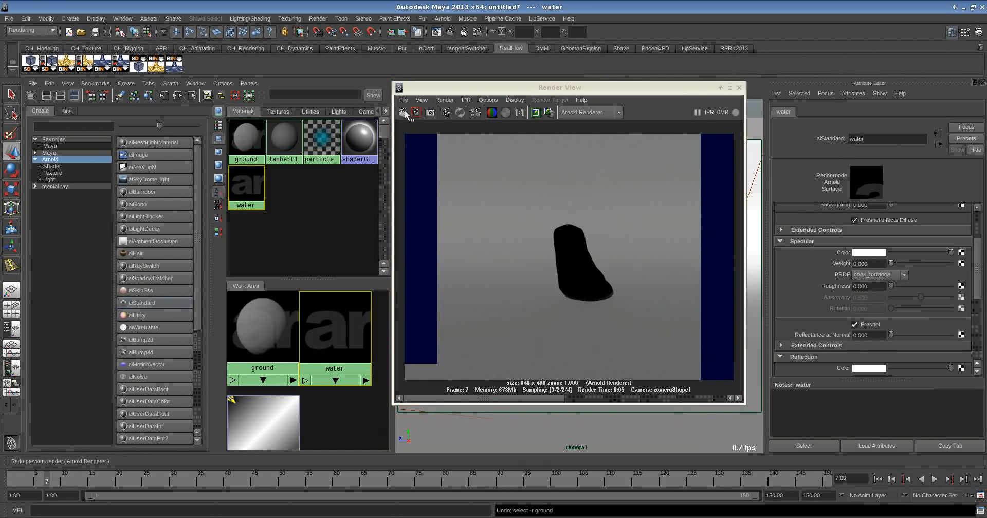
click(407, 112)
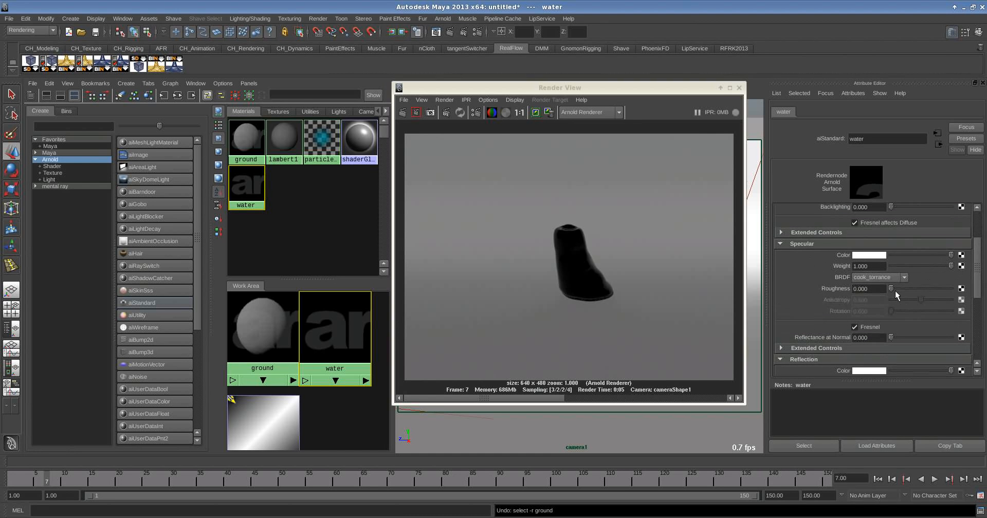
mouse_move(946, 313)
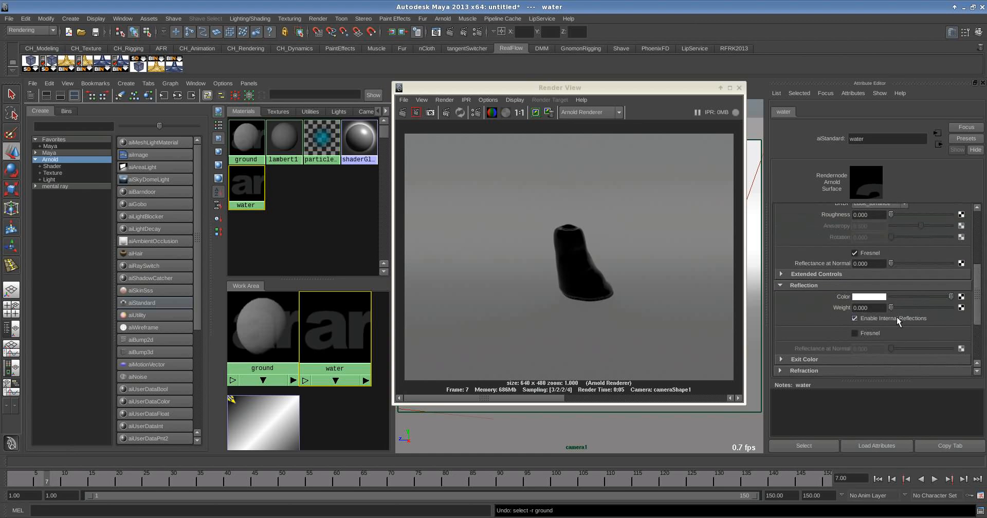
click(854, 318)
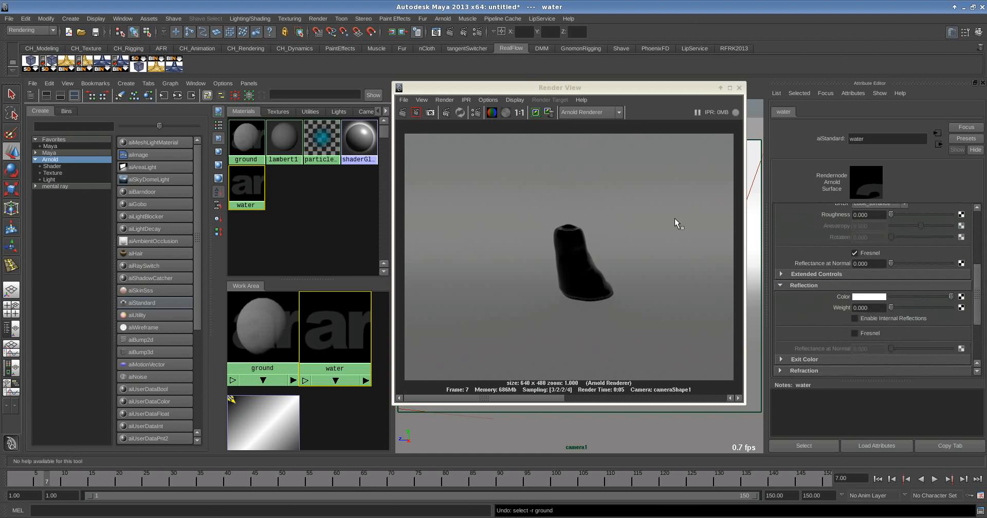
click(413, 124)
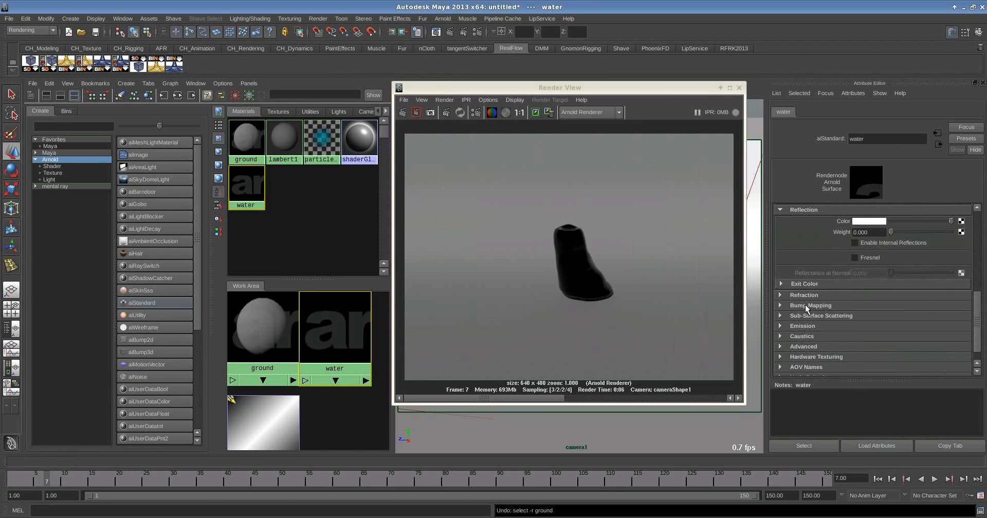
click(804, 294)
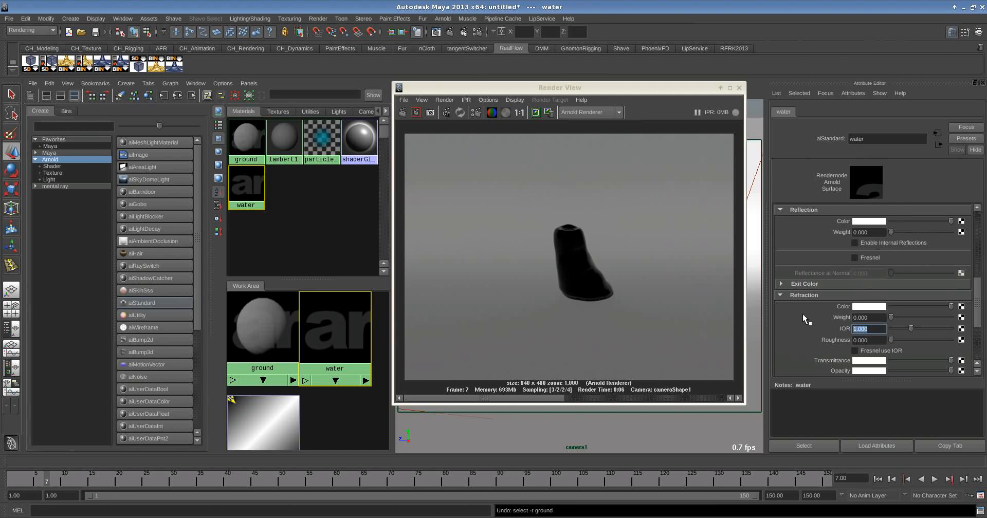
- Test water IOR 1.333 and 1.550, settling on 1.330, re-rendering after each
text(1.333)
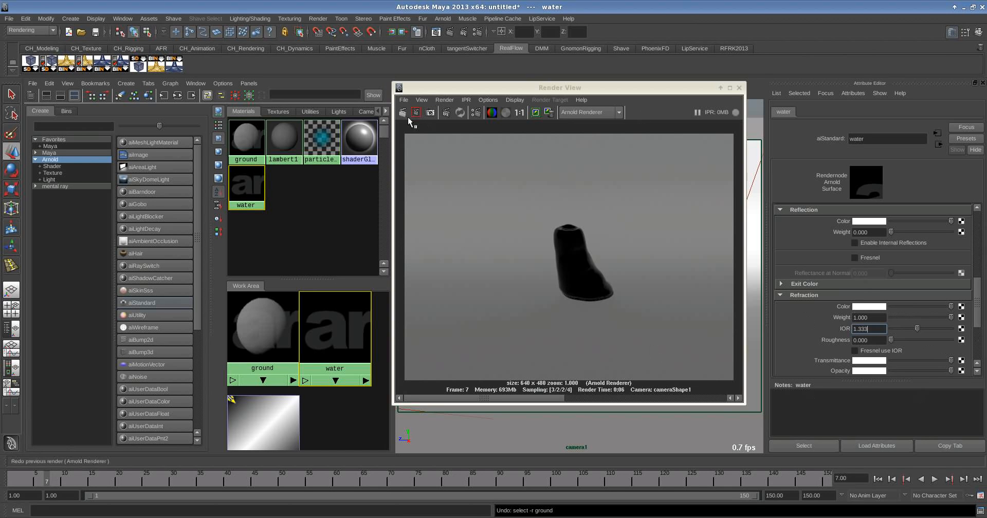
click(401, 112)
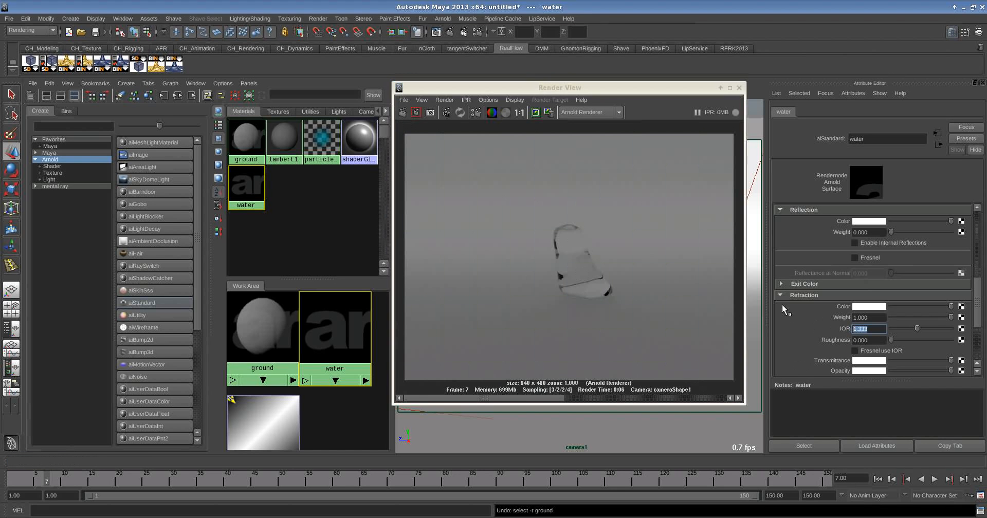
text(1.550)
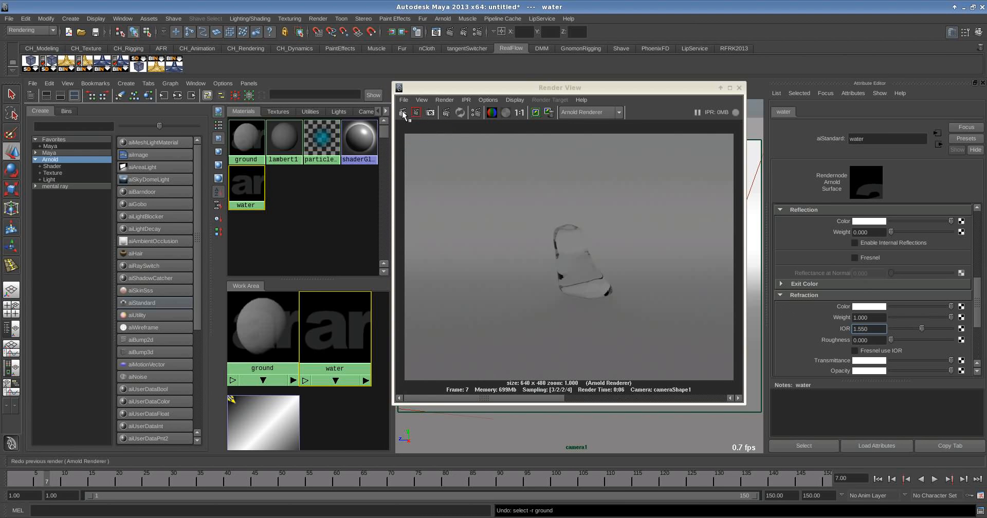
click(403, 112)
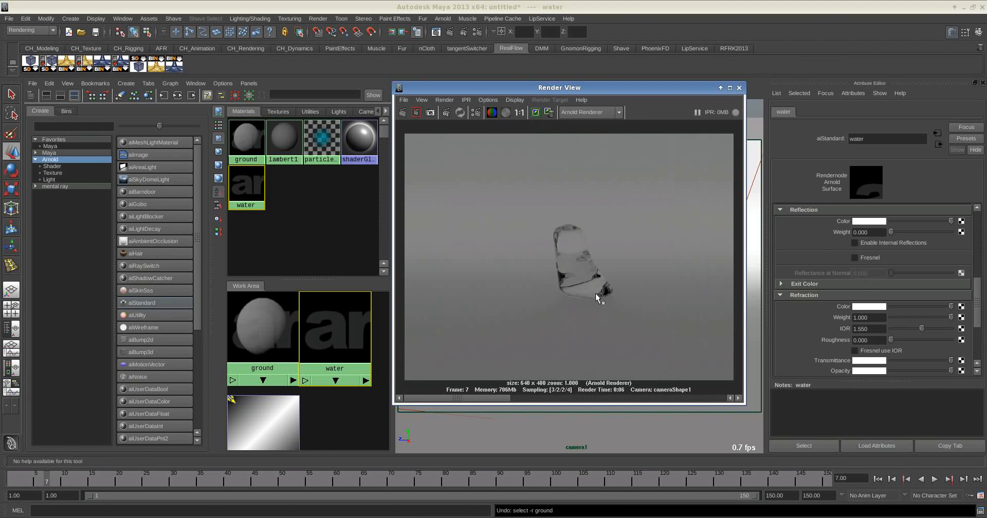
mouse_move(585, 285)
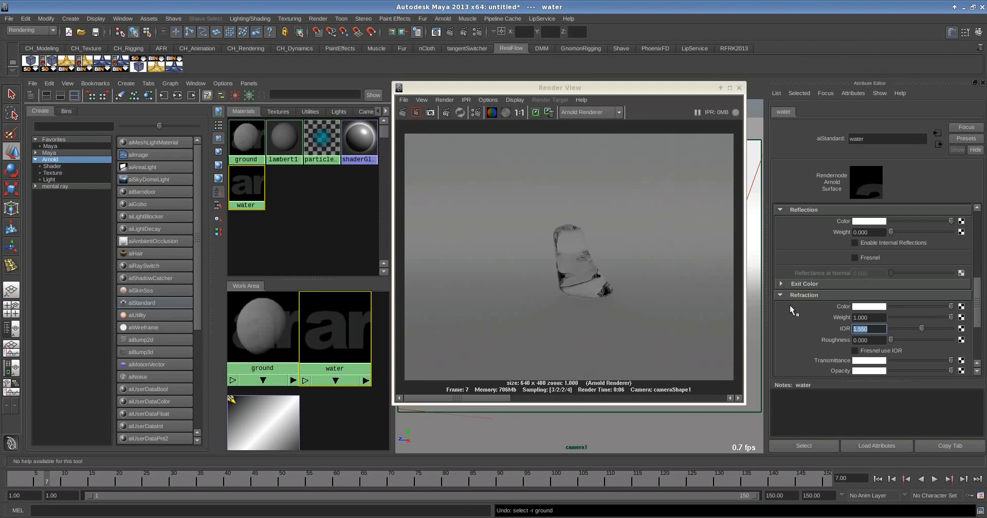
text(1.330)
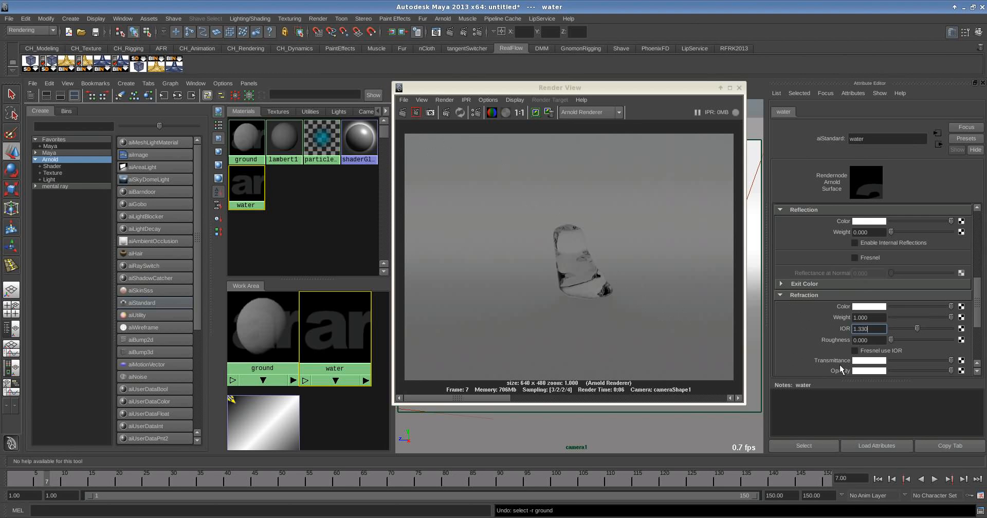
click(415, 112)
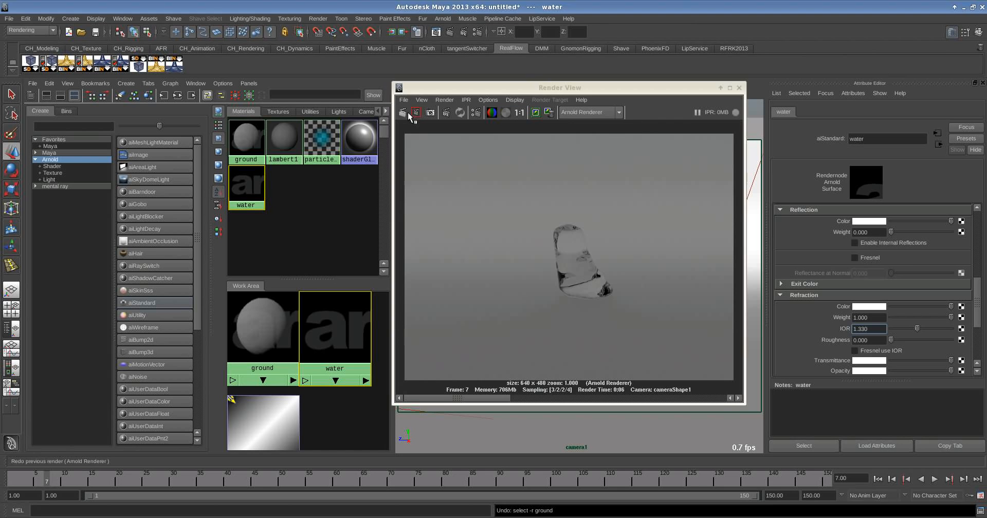
click(415, 112)
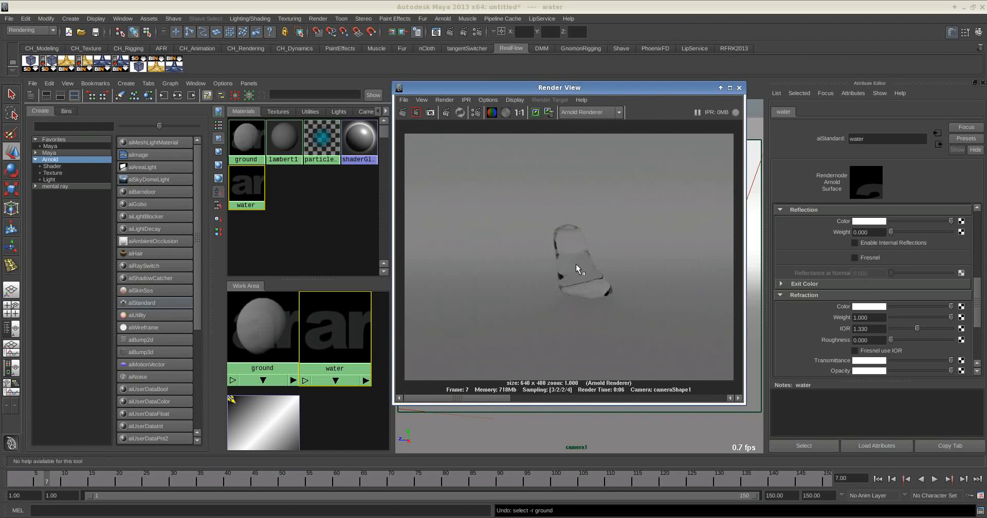
mouse_move(578, 260)
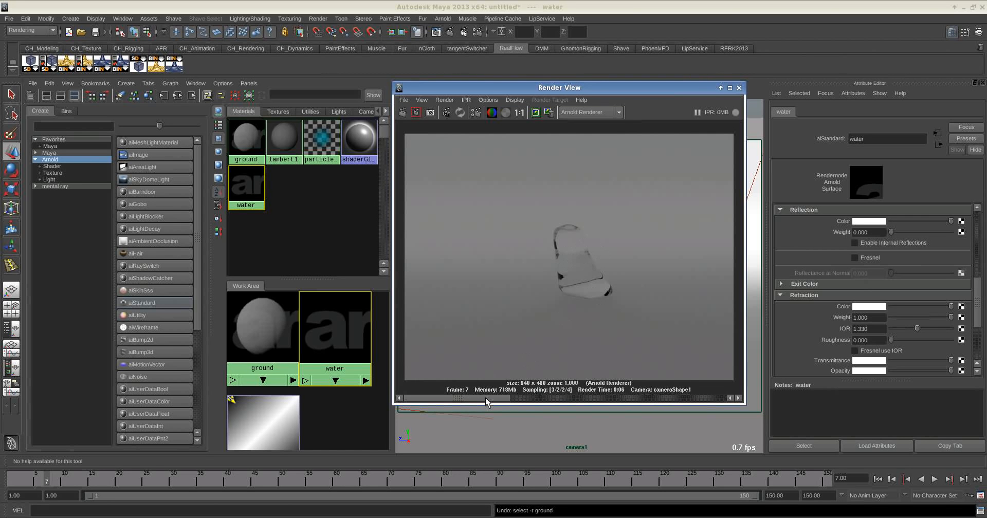
mouse_move(515, 400)
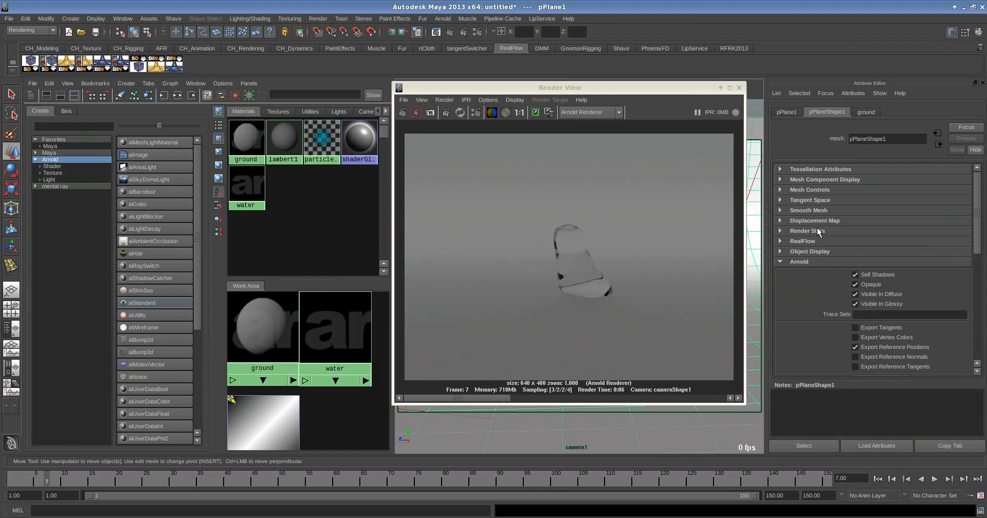
- Turn off pPlane1's Primary Visibility so the ground plane vanishes from the render
click(807, 230)
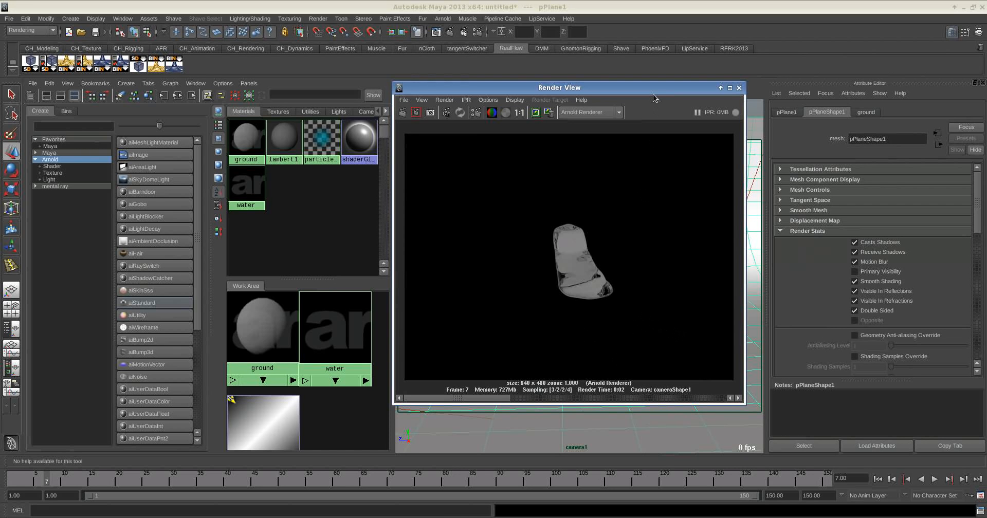
drag(558, 88, 459, 102)
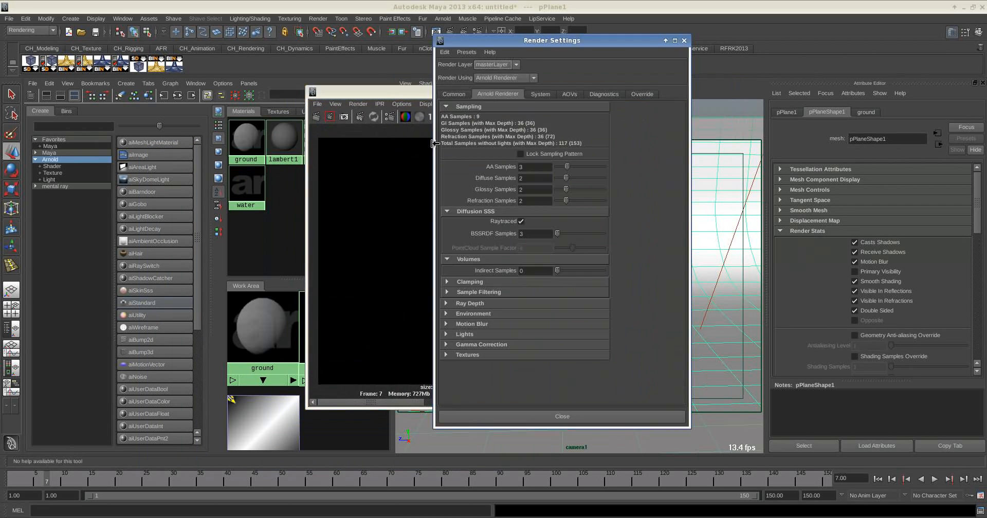
- Review Arnold Ray Depth limits with realflowMesh1 selected and edit refraction sample counts
click(469, 303)
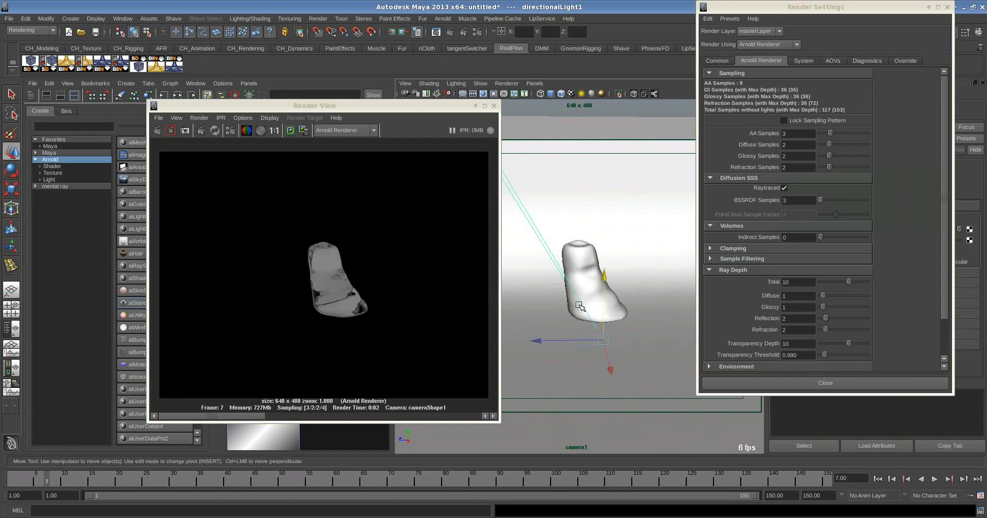
click(591, 290)
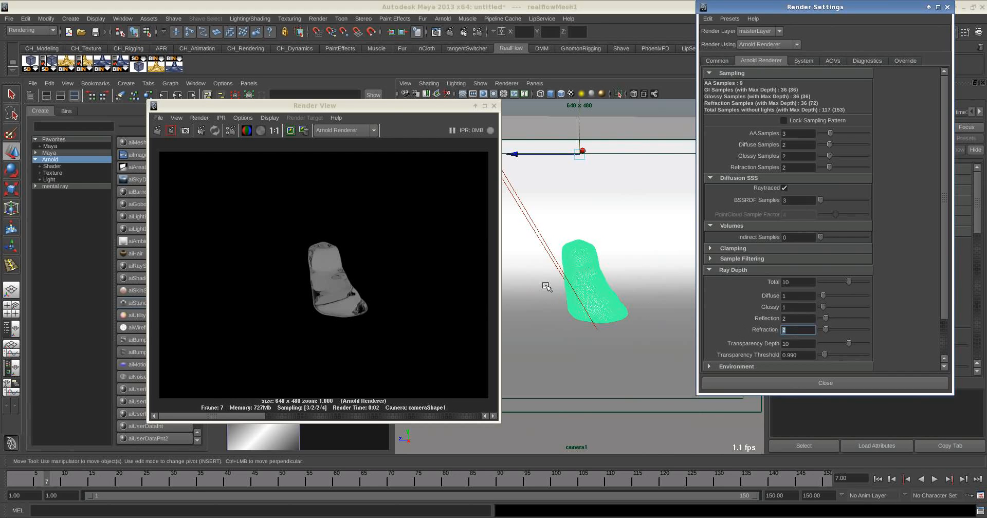
drag(815, 6, 799, 15)
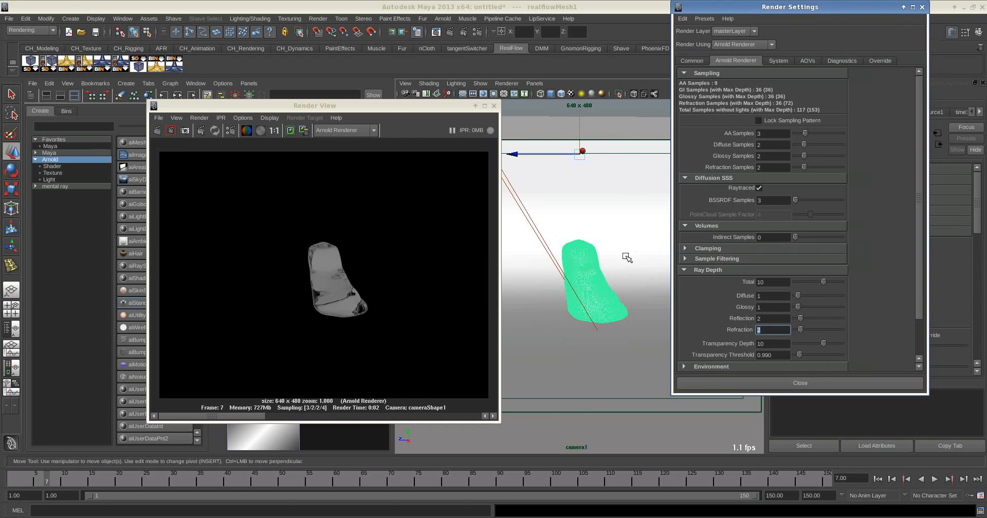
mouse_move(608, 240)
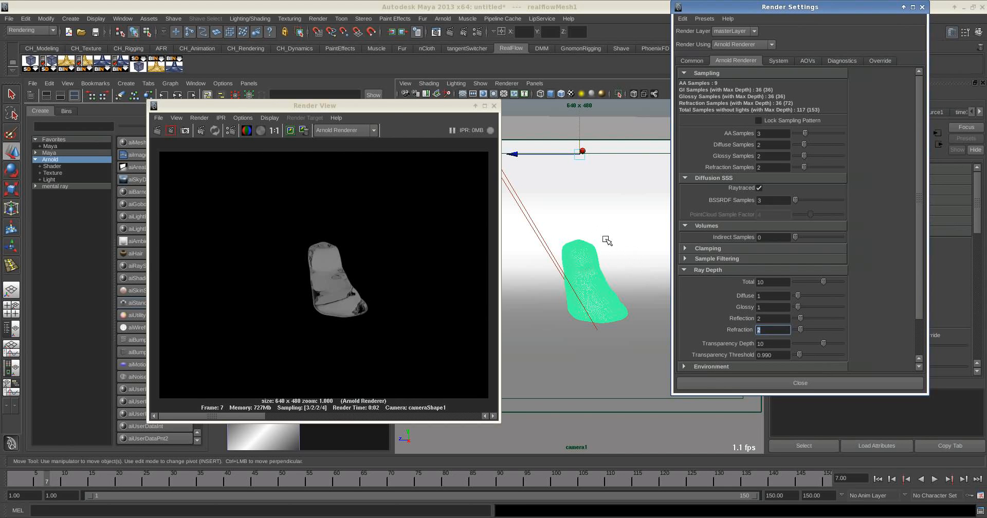
mouse_move(765, 306)
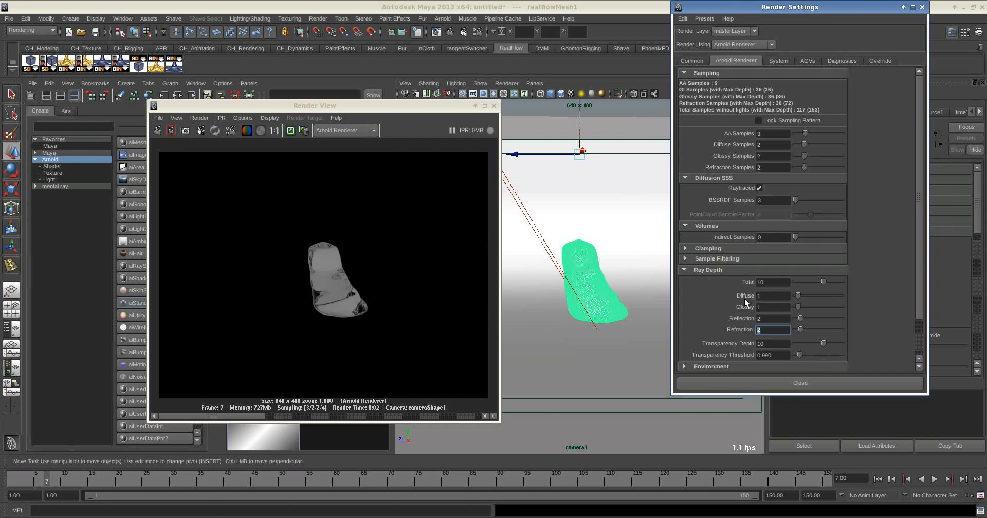
mouse_move(744, 303)
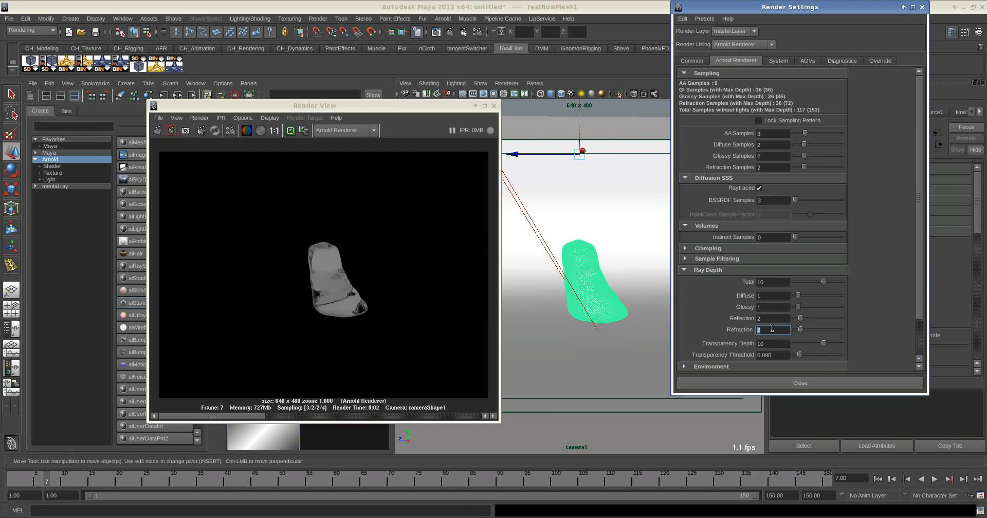
text(0)
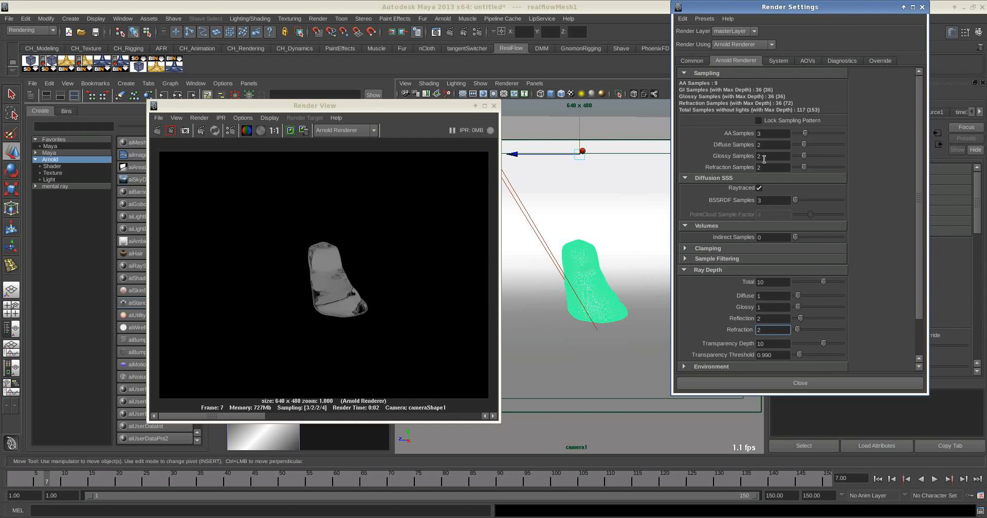
click(773, 167)
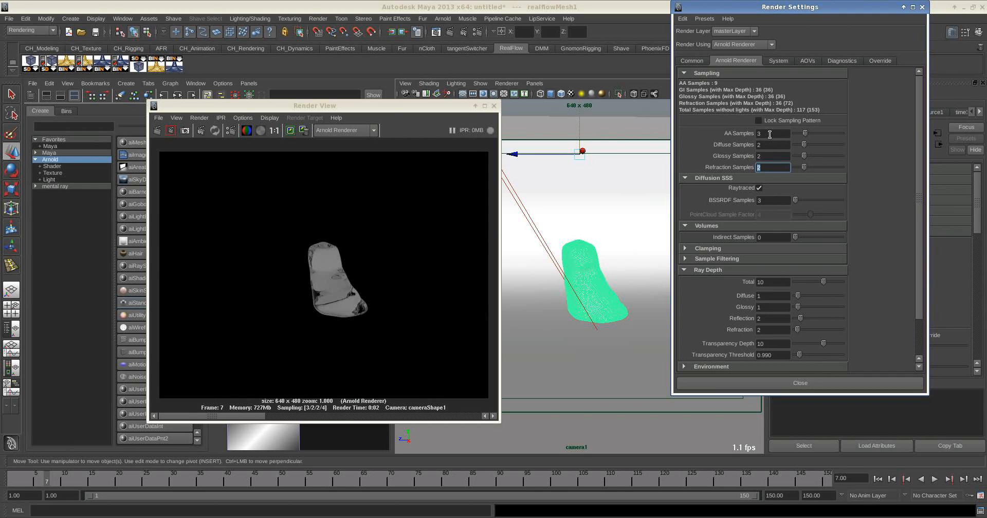
mouse_move(746, 203)
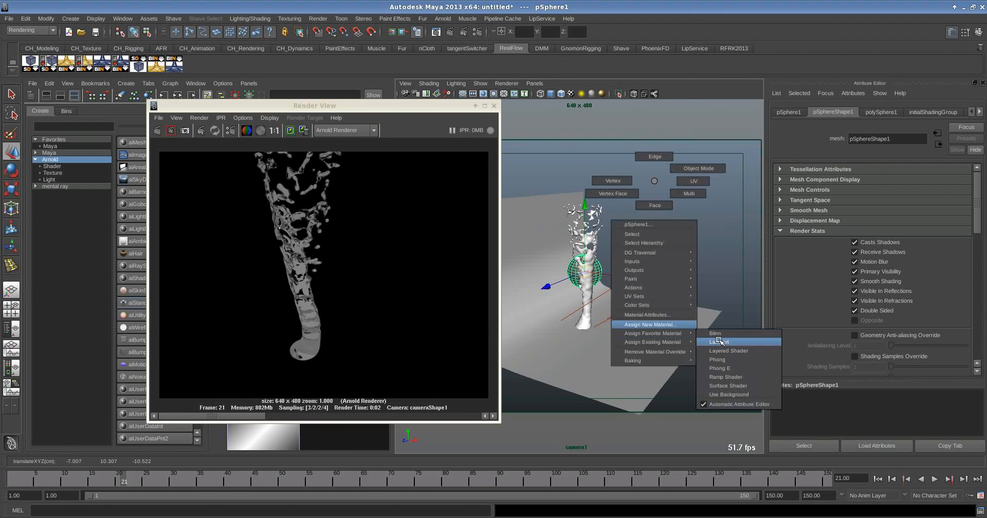
- Assign a new Lambert material to the sphere and set its color to red
click(718, 342)
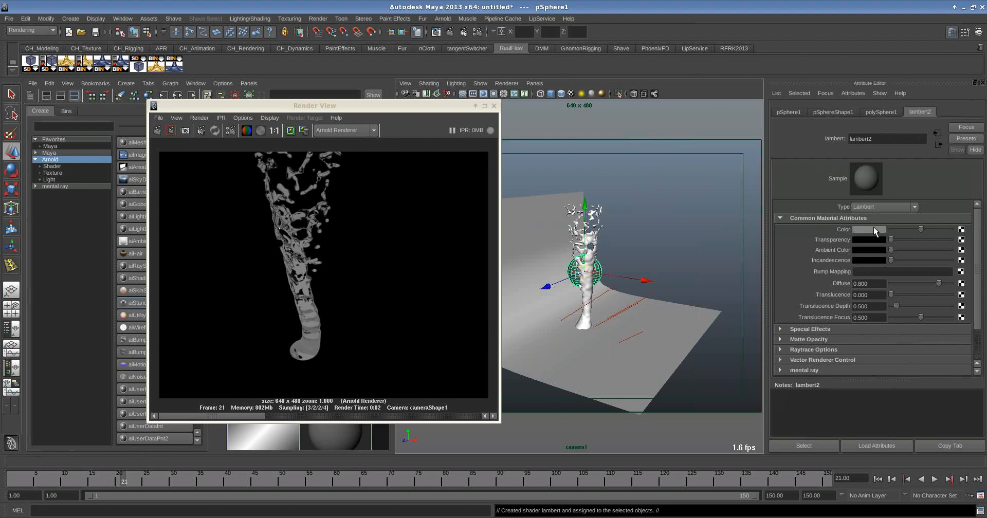
click(869, 230)
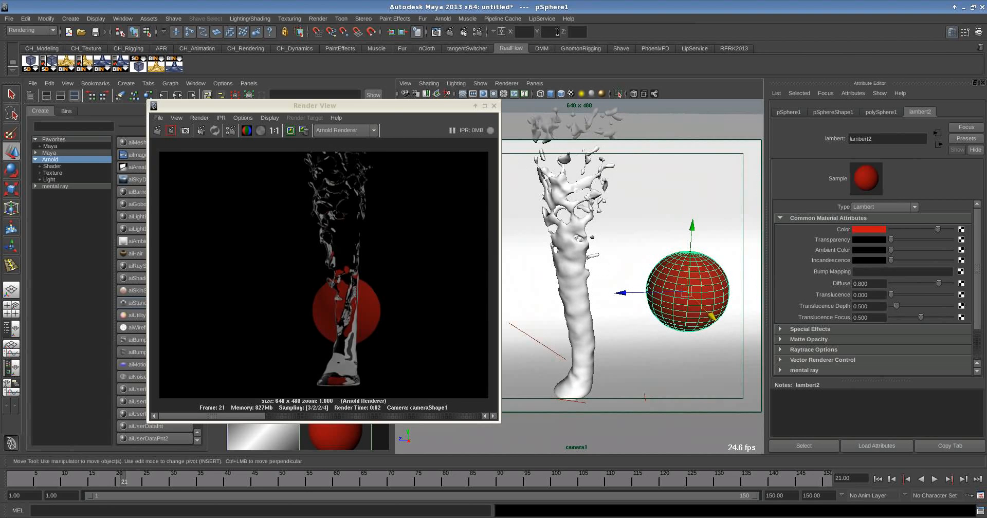
mouse_move(622, 245)
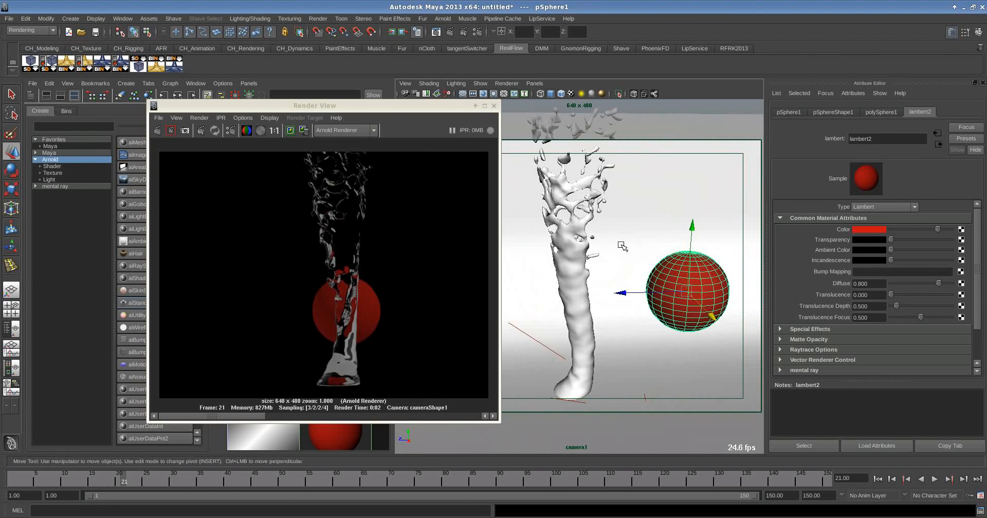
mouse_move(616, 241)
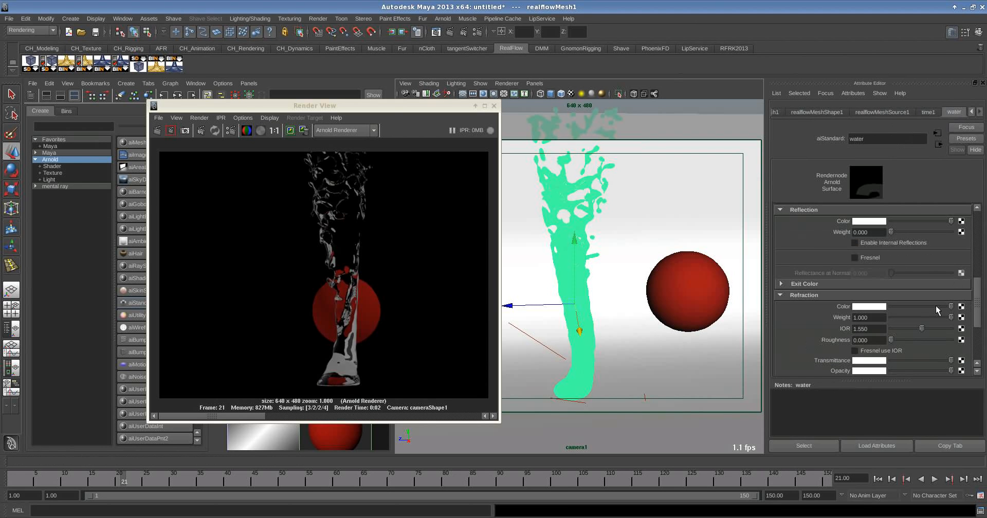
- Set the water shader's refraction Transmittance to light cyan and re-render
scroll(down, 3)
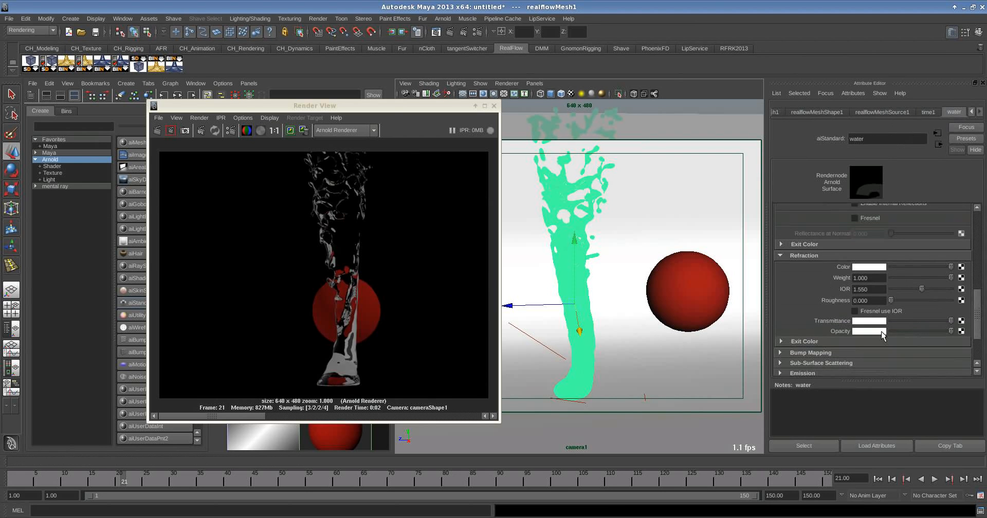
mouse_move(877, 324)
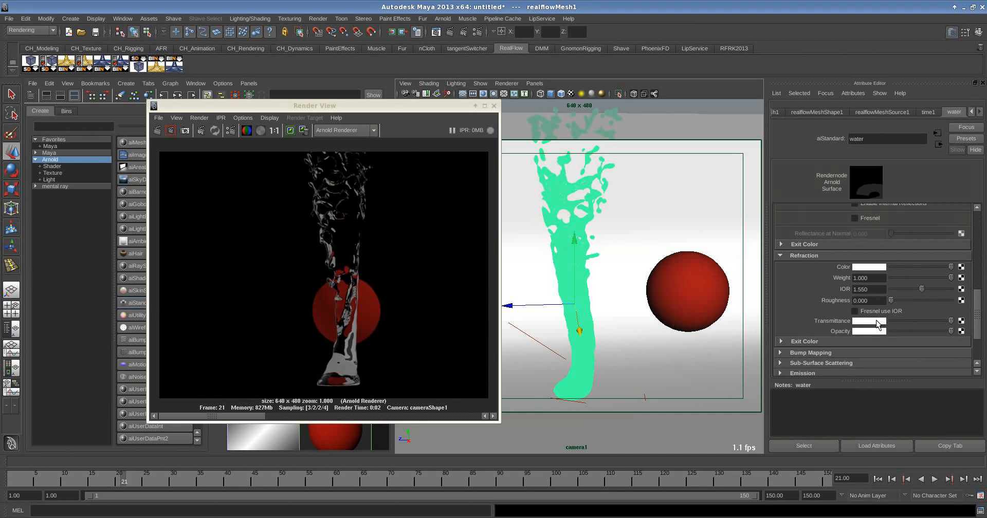
click(869, 321)
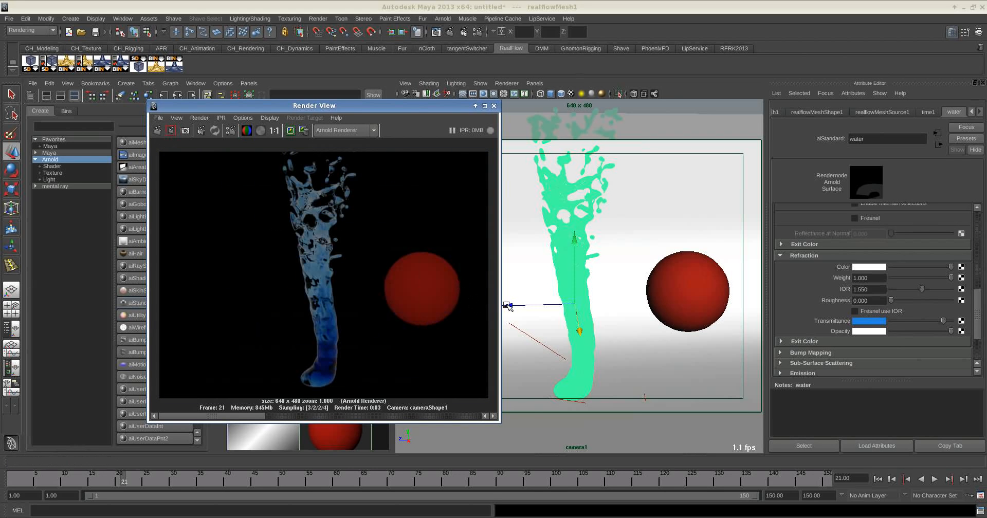
click(867, 322)
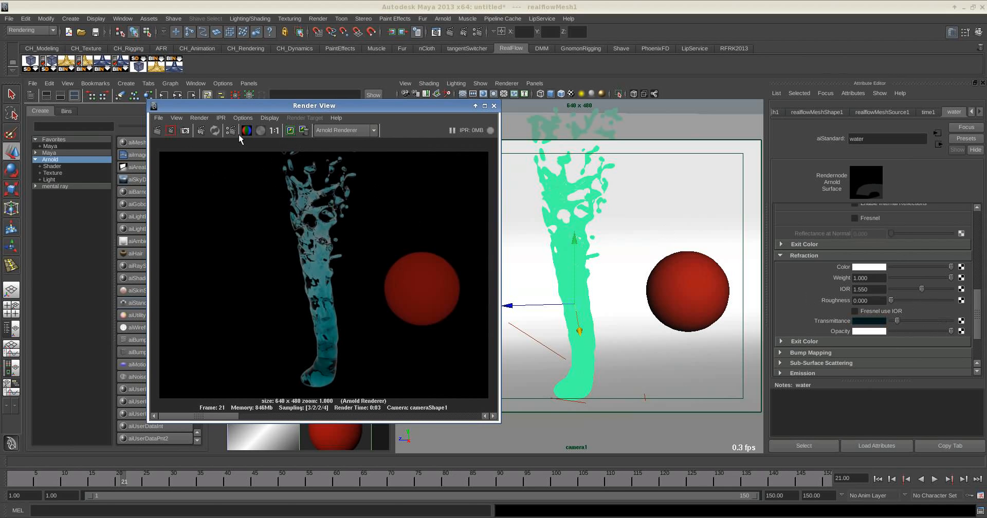
click(199, 130)
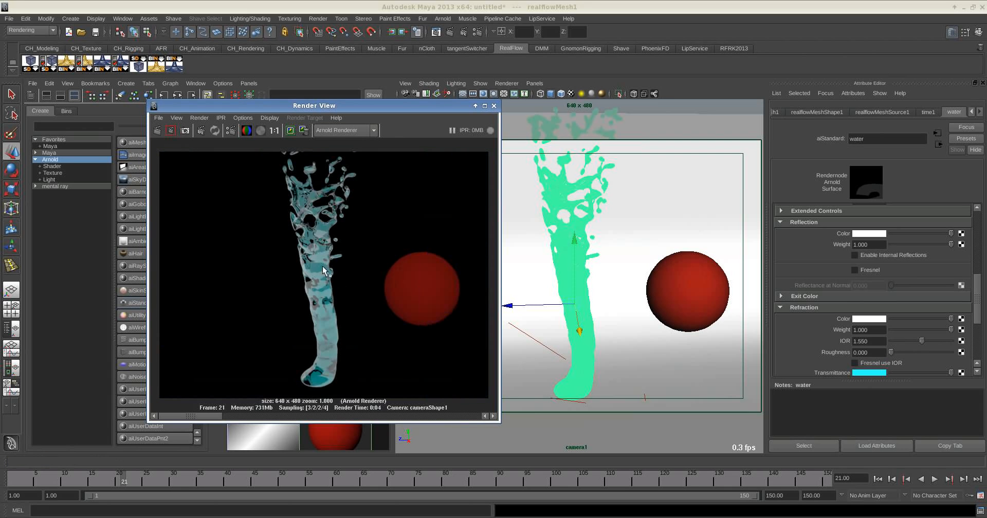
mouse_move(352, 297)
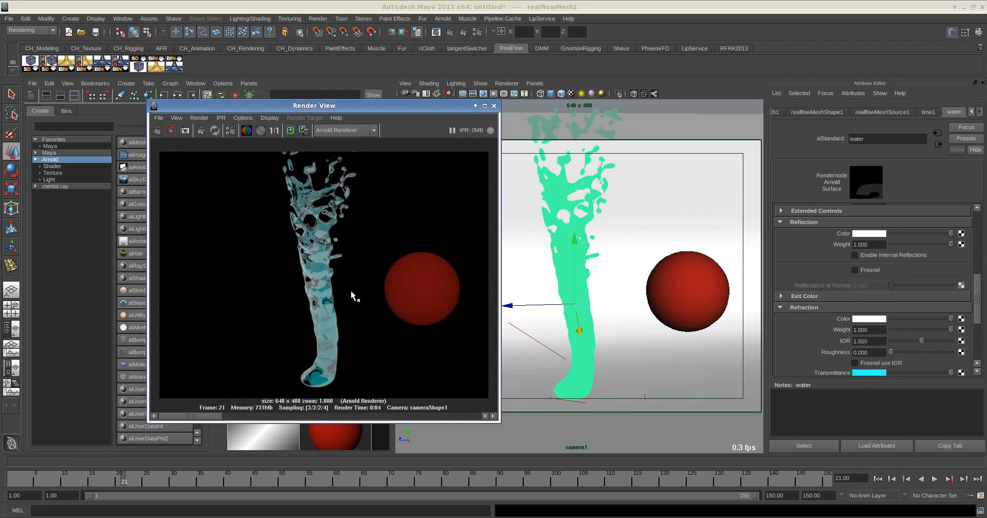
mouse_move(944, 248)
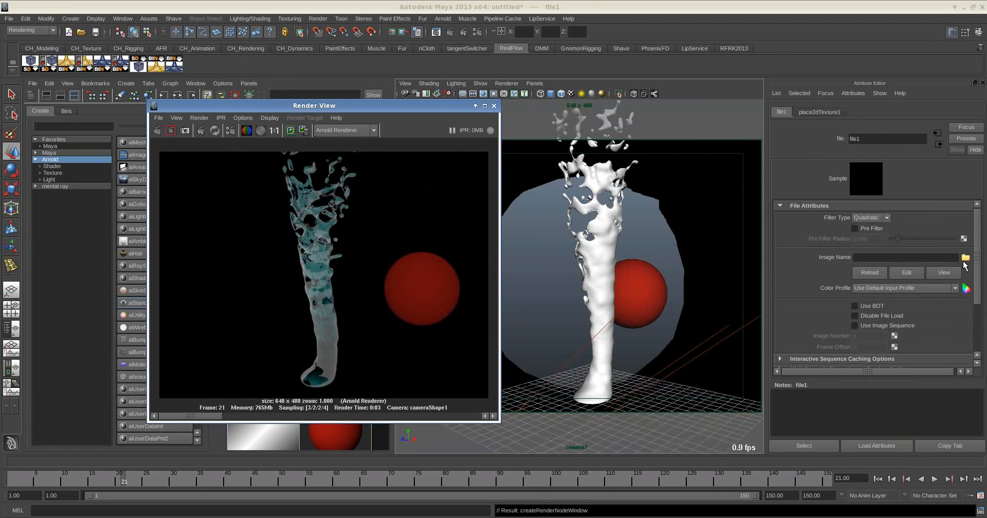
- Load the 3k Etnies_Park_Center HDR from HDRI/sIBL into the skydome, then close Render View
click(966, 257)
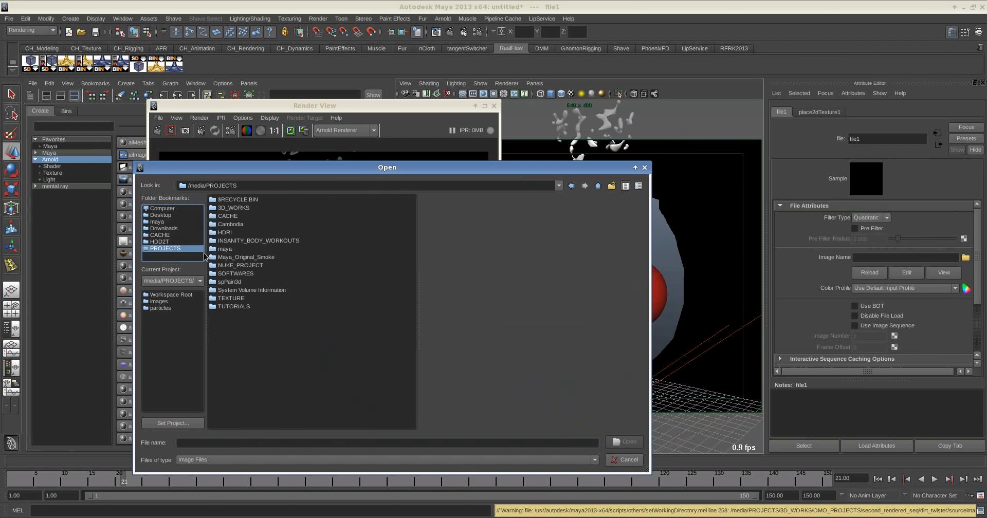
double_click(224, 232)
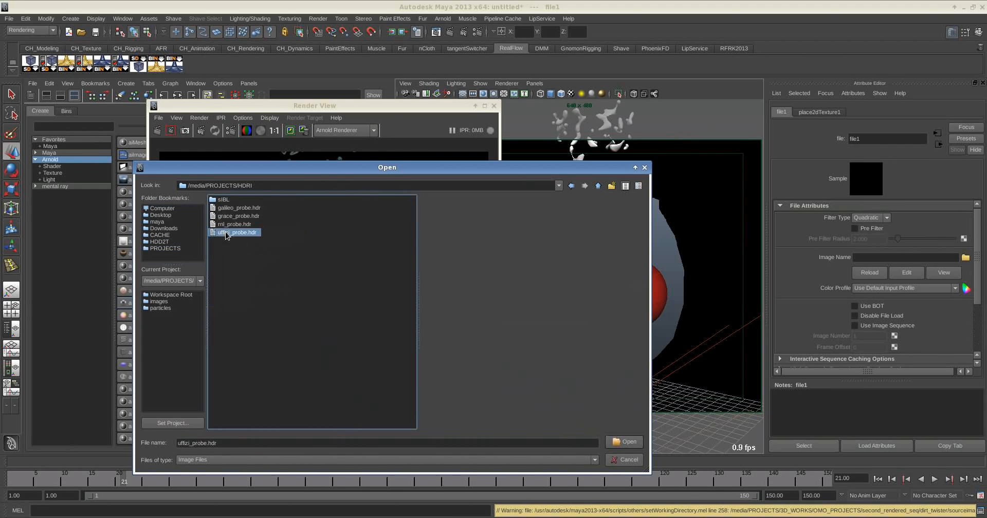
double_click(224, 199)
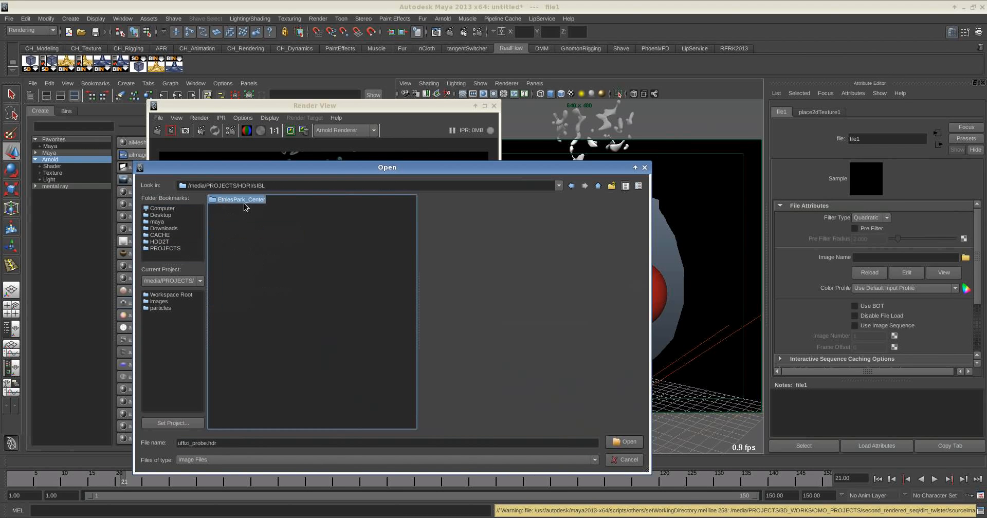
double_click(241, 199)
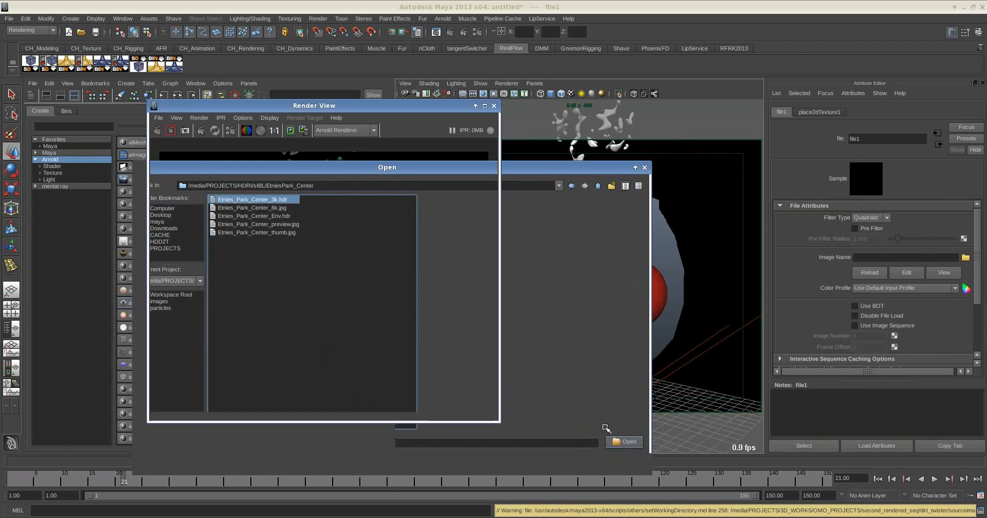
click(623, 442)
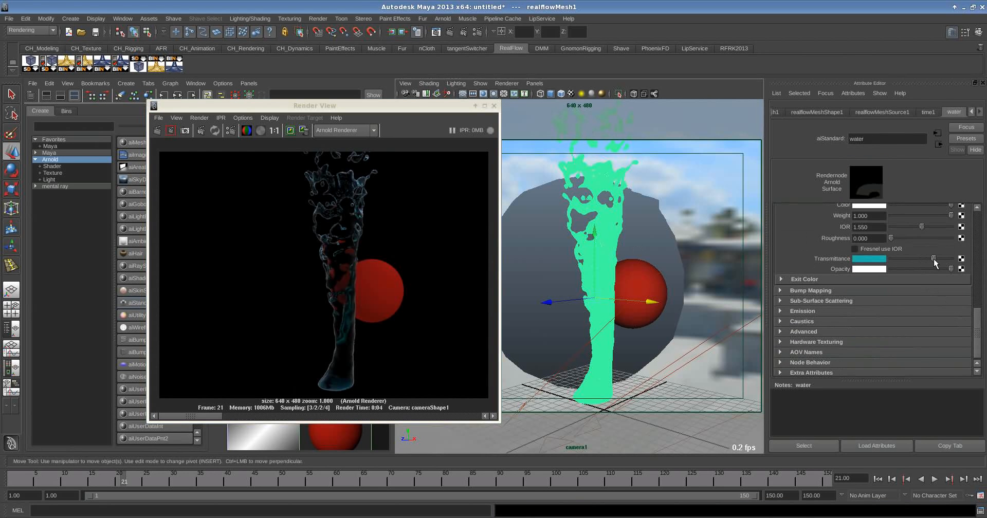
scroll(down, 3)
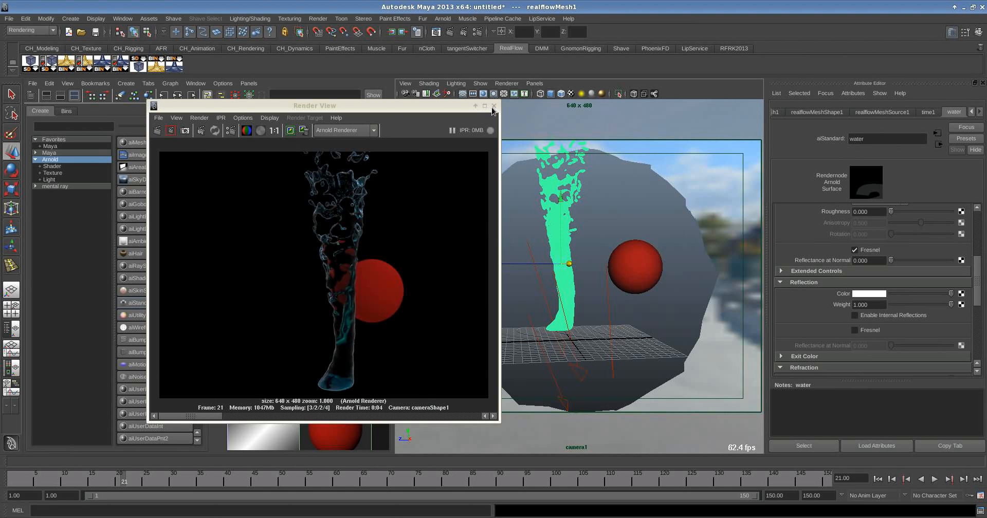
click(494, 105)
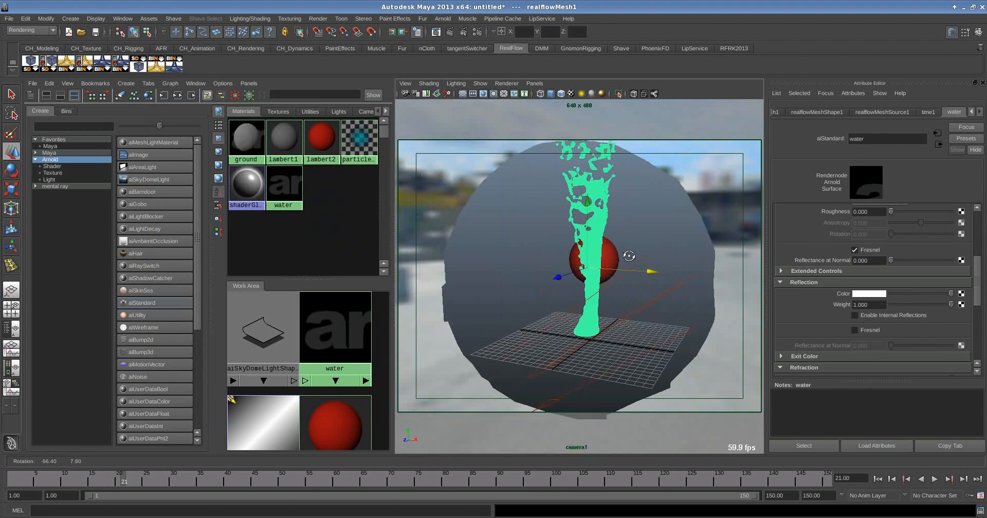
- Select the red sphere on the right behind the water column, then return to the water shader's attributes
click(591, 258)
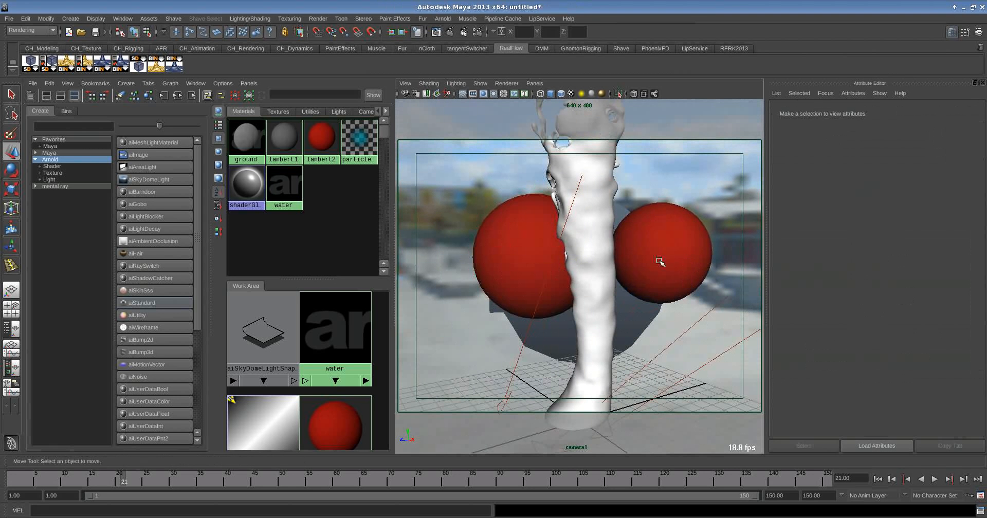
click(658, 261)
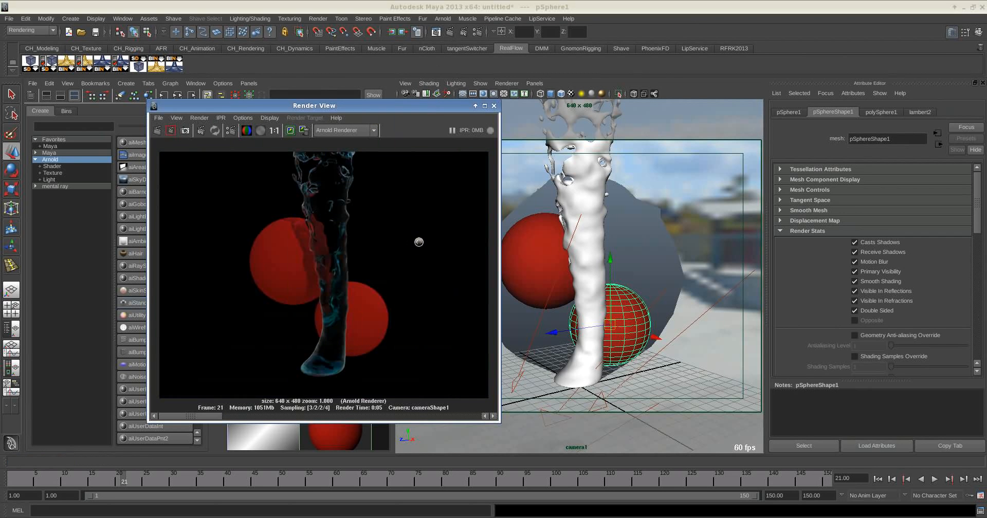
mouse_move(427, 266)
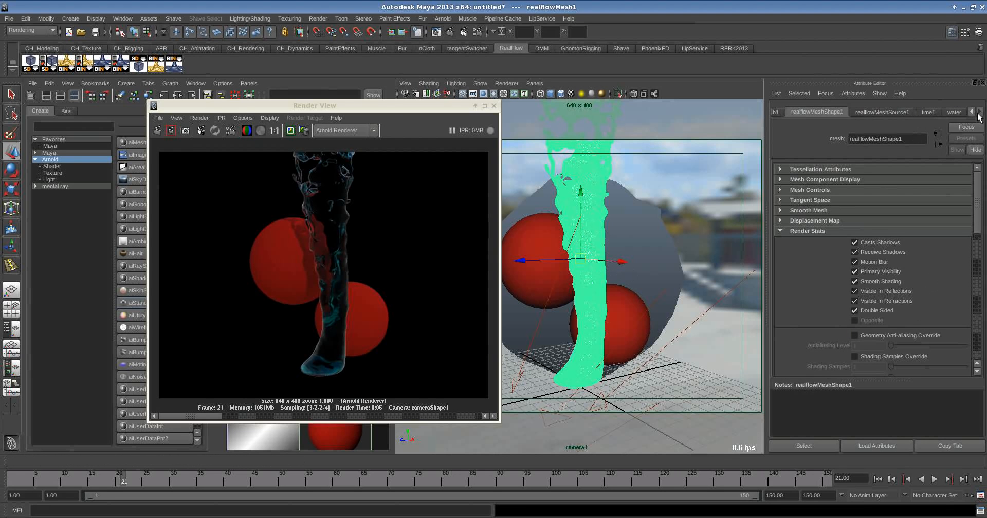
click(954, 112)
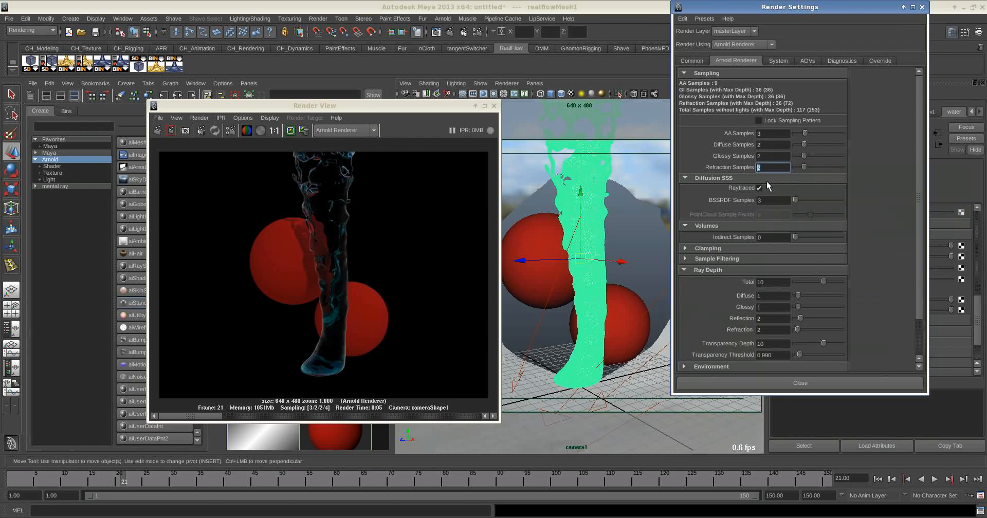
- Set Arnold Refraction Samples to 6 and the output resolution to 1280×720
text(6)
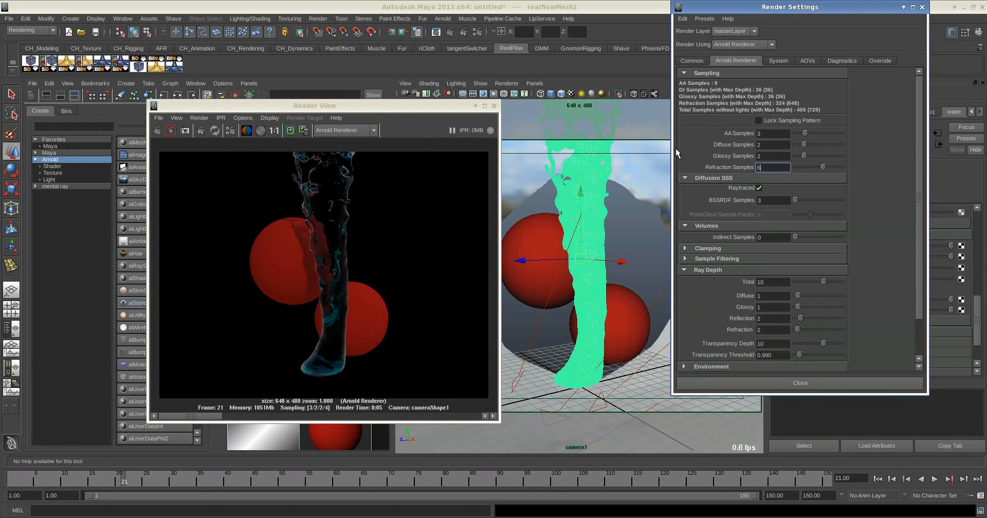
click(691, 60)
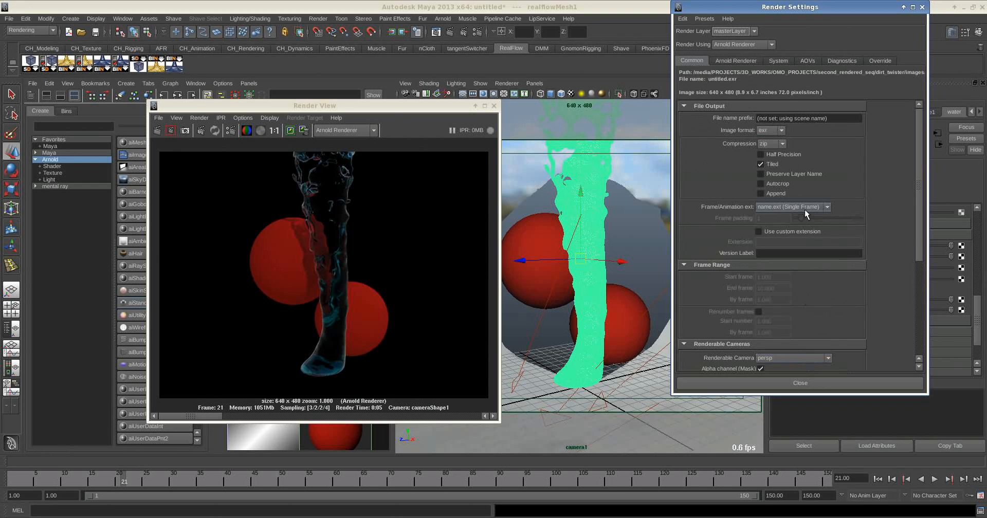
click(827, 267)
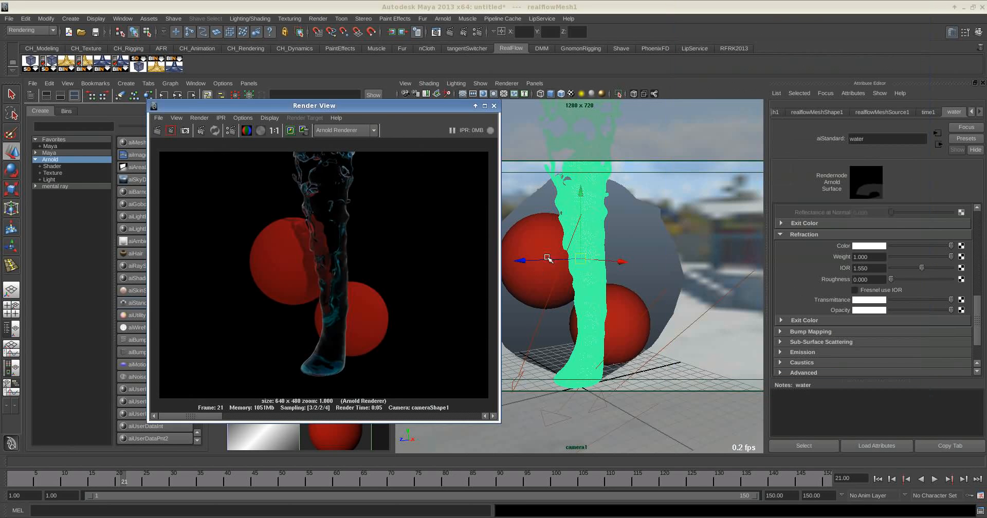
drag(313, 106, 382, 66)
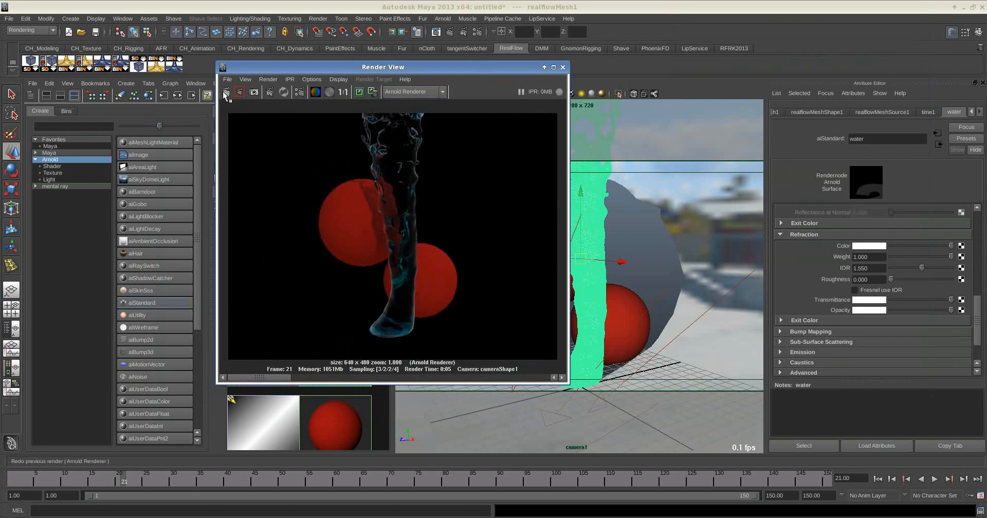
- Re-render at 1280×720, set the image color profile to Linear sRGB, and close Render View
click(224, 92)
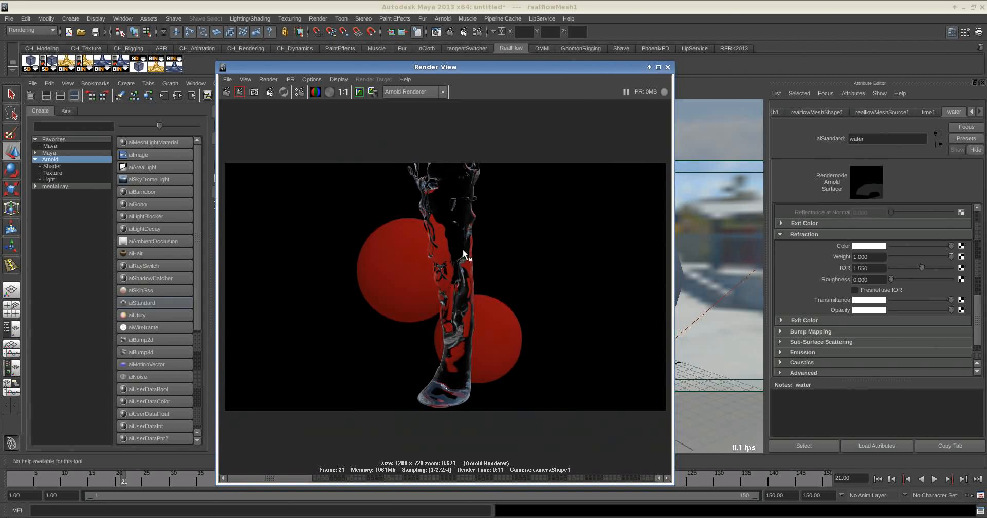
click(462, 254)
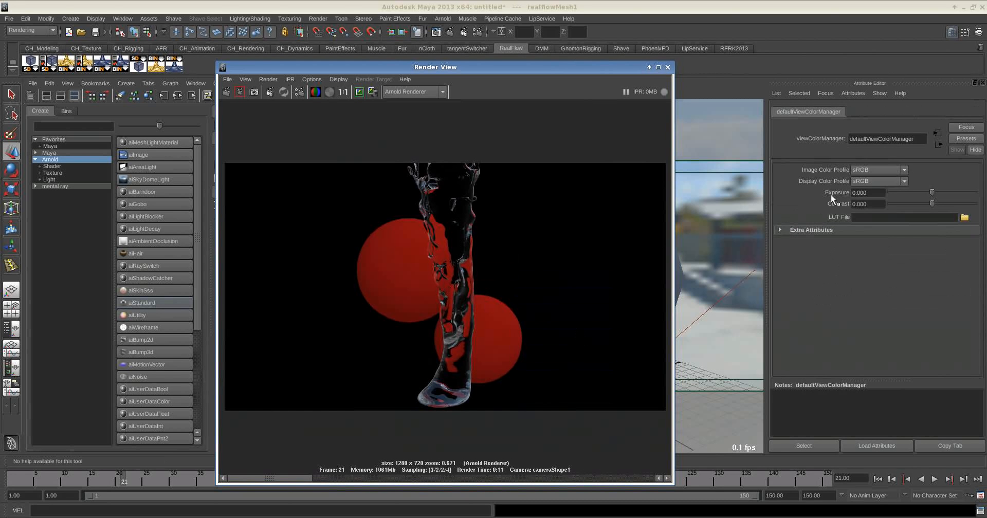
click(878, 169)
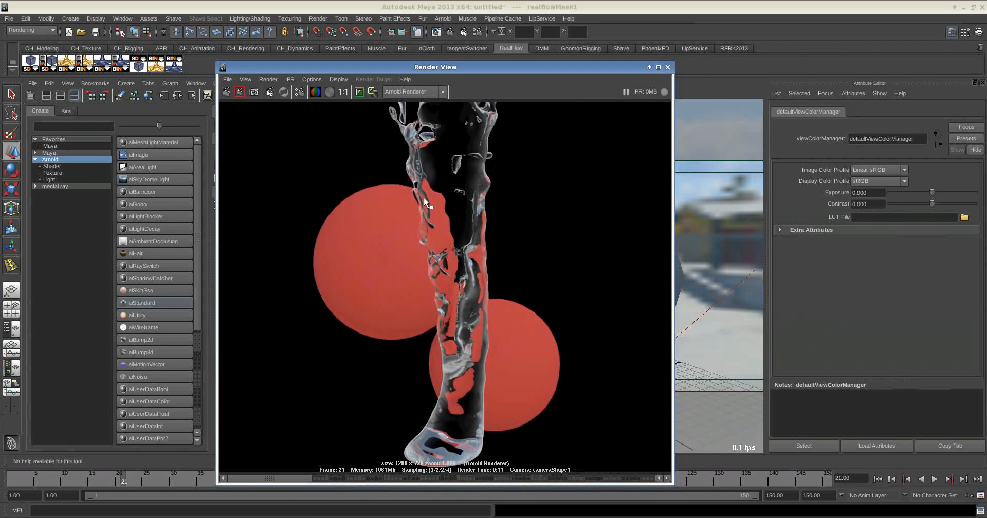
mouse_move(588, 171)
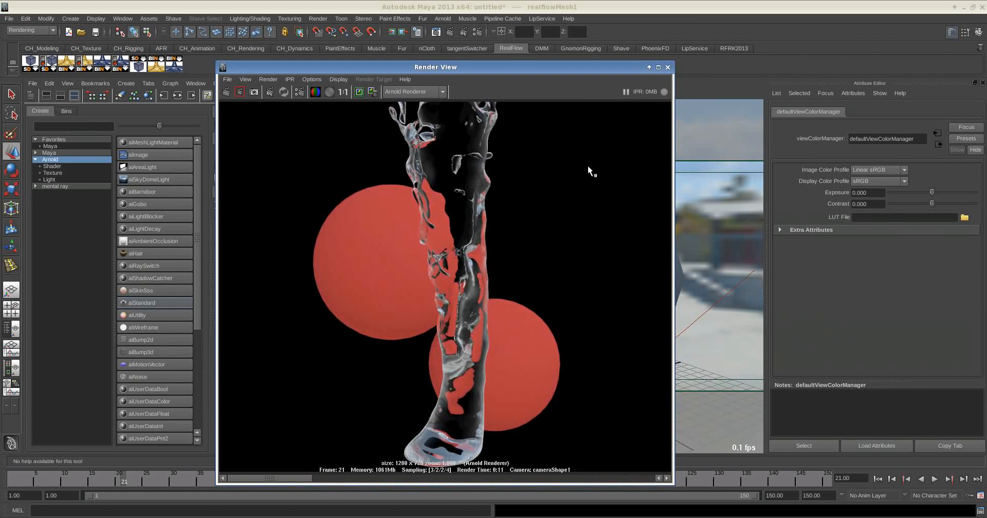
click(316, 92)
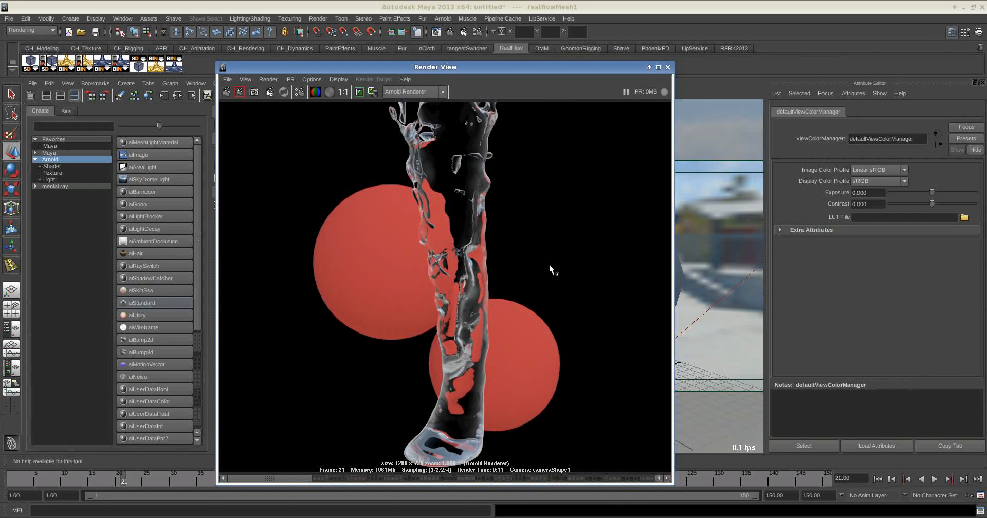
mouse_move(524, 246)
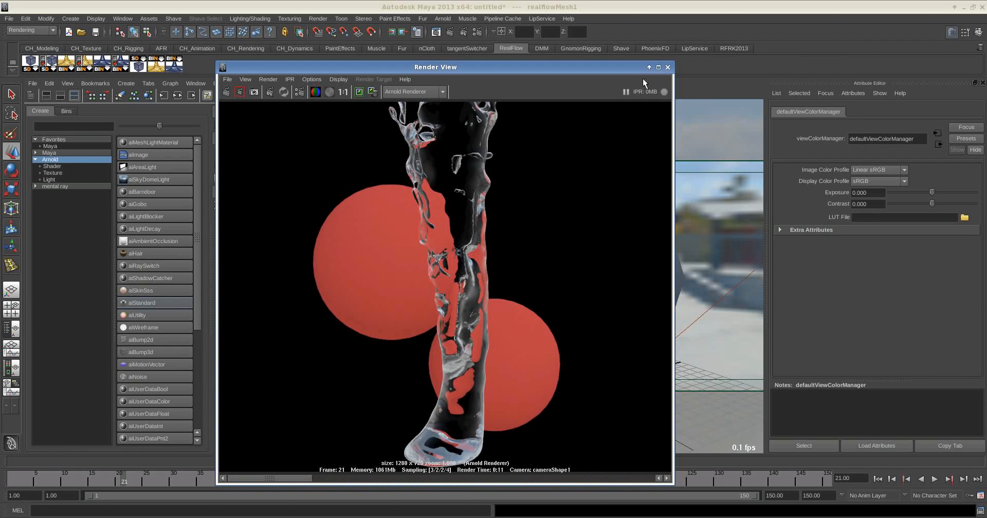
click(667, 68)
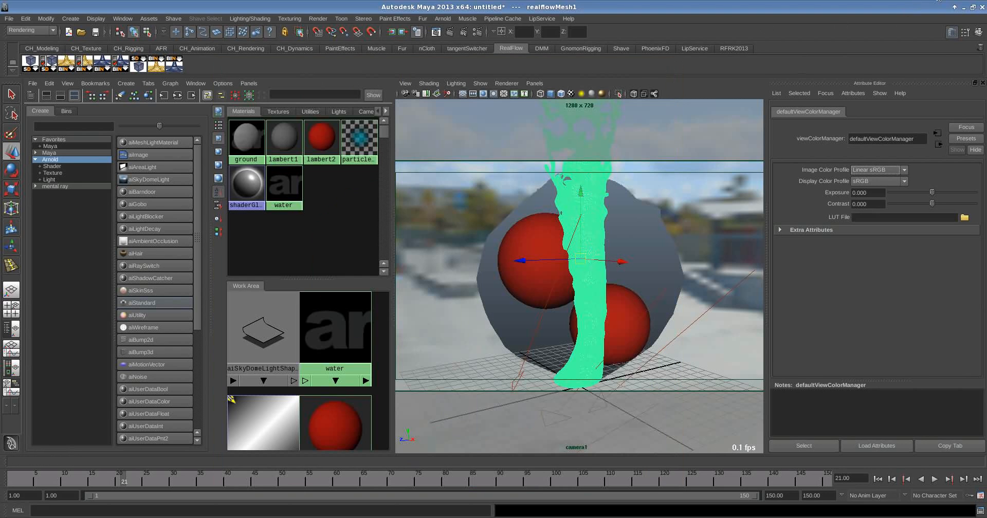